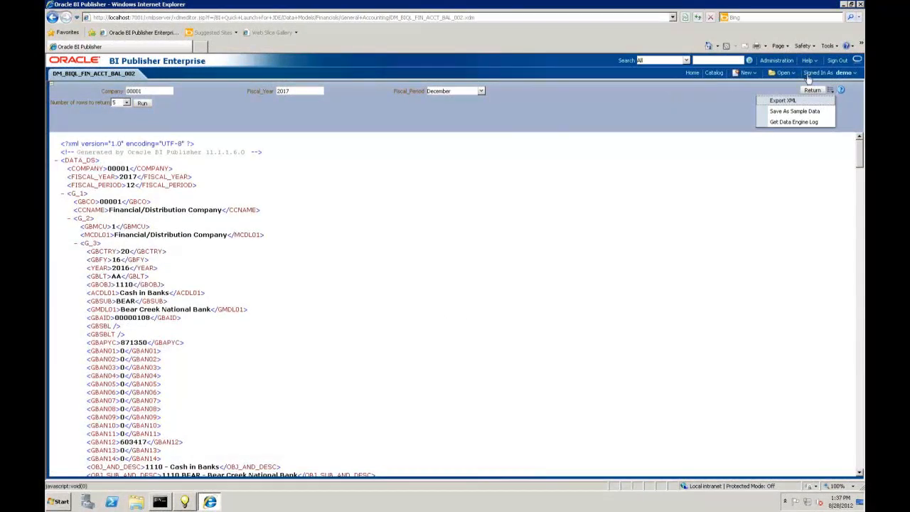
# Sign out of the BI Publisher session showing the GL report XML output
pyautogui.click(836, 60)
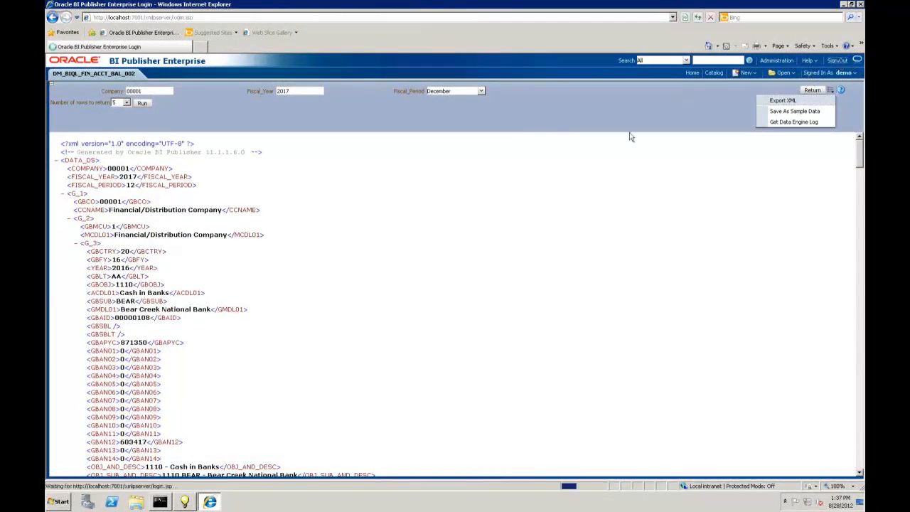
pyautogui.moveTo(342, 165)
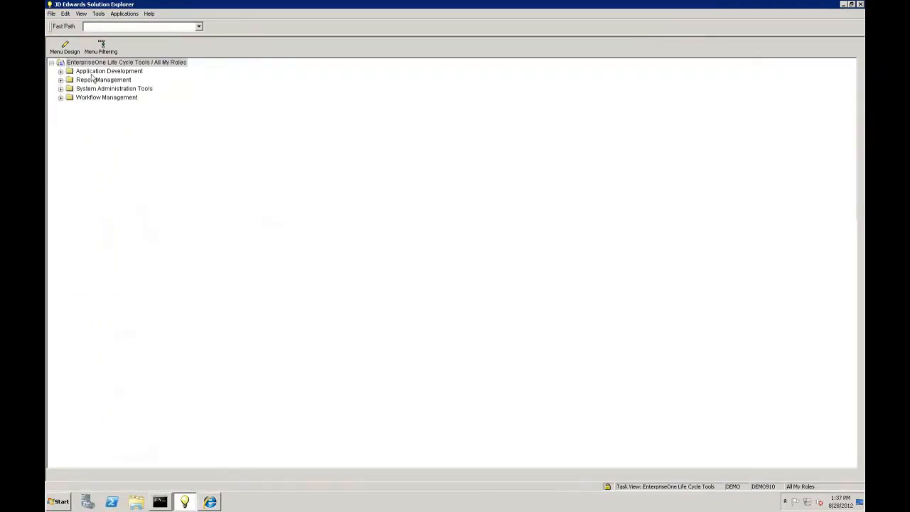
# Launch the EnterpriseOne 9.1 web client home page from Solution Explorer
pyautogui.click(81, 14)
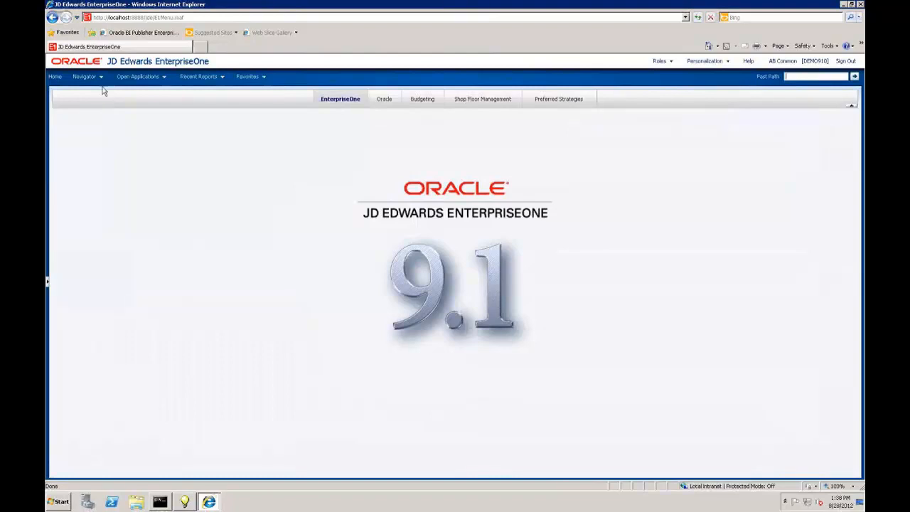
# Bring up the Navigator menu to reach Financials and General Accounting
pyautogui.click(84, 77)
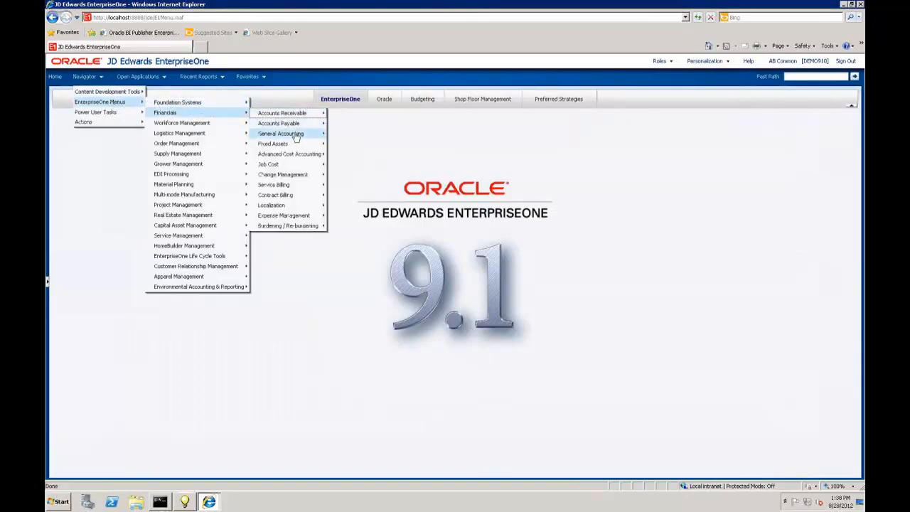
pyautogui.moveTo(280, 134)
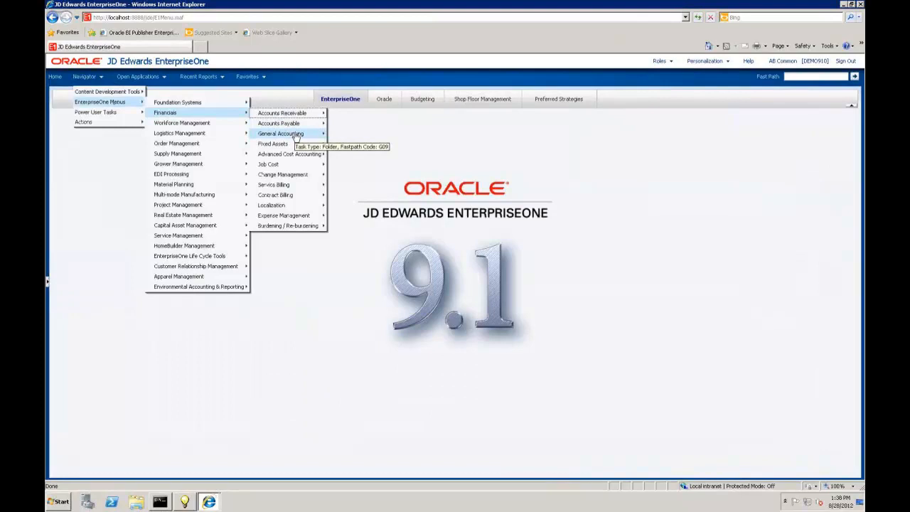
pyautogui.moveTo(281, 133)
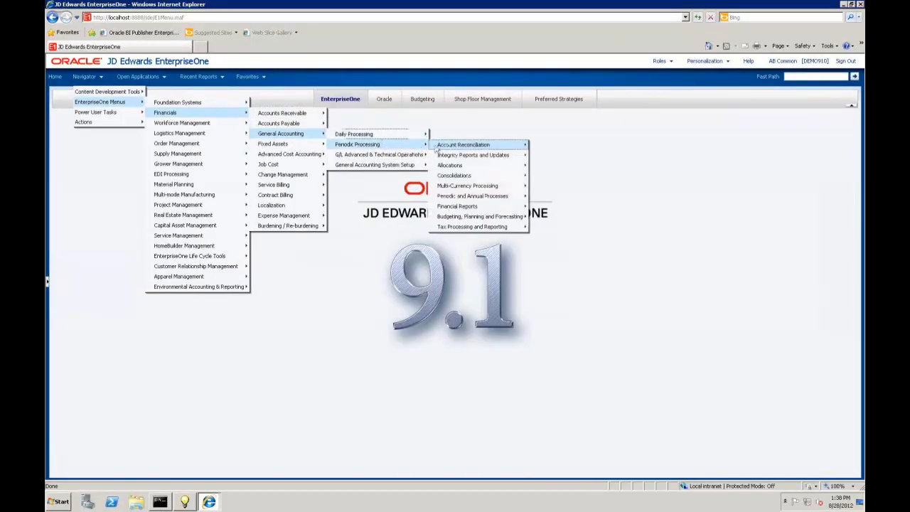
pyautogui.moveTo(482, 209)
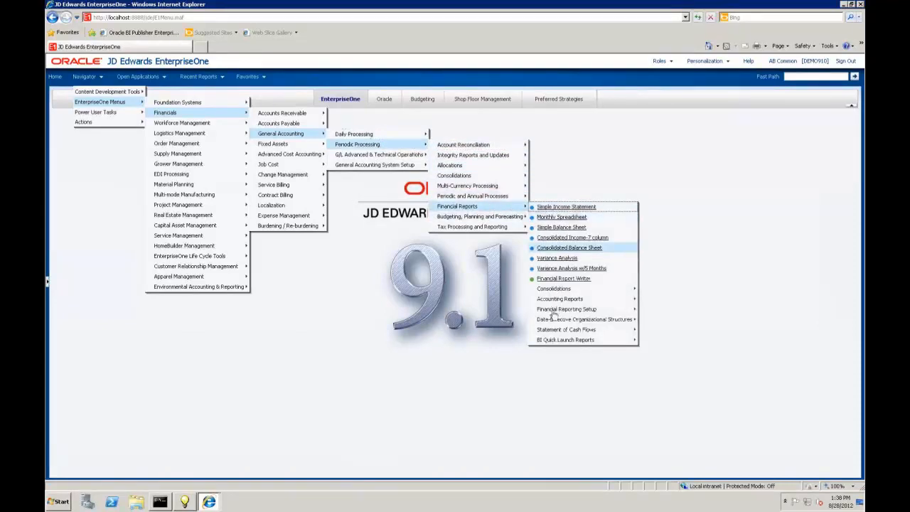
pyautogui.moveTo(555, 287)
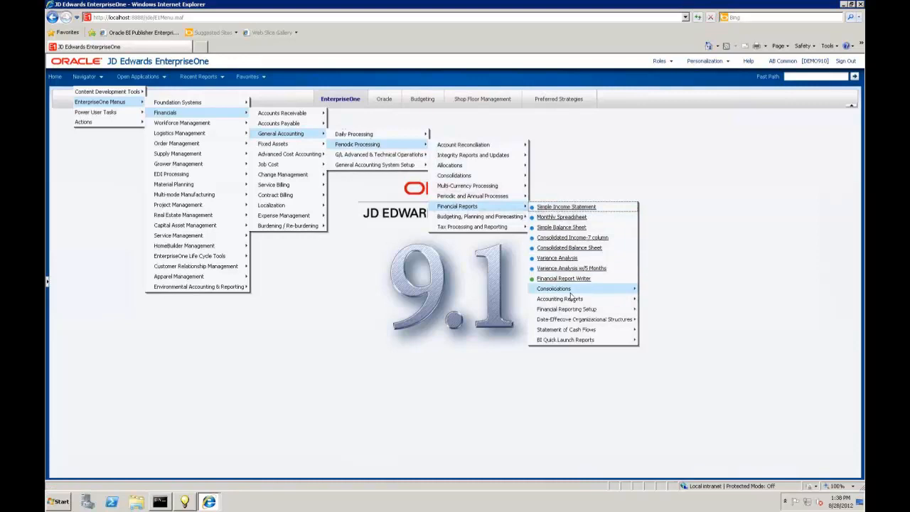
pyautogui.moveTo(604, 340)
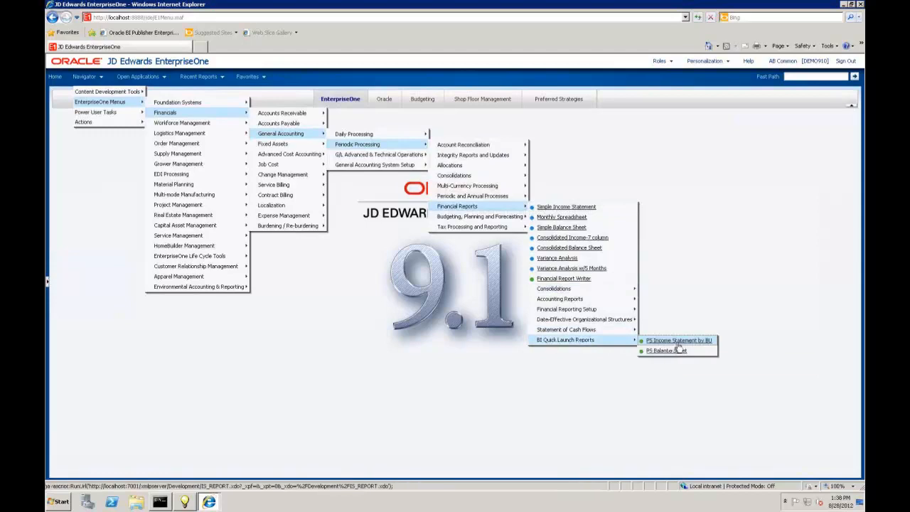
# Launch IS Income Statement by BU and sign in to BI Publisher as DEMO to render it
pyautogui.click(677, 341)
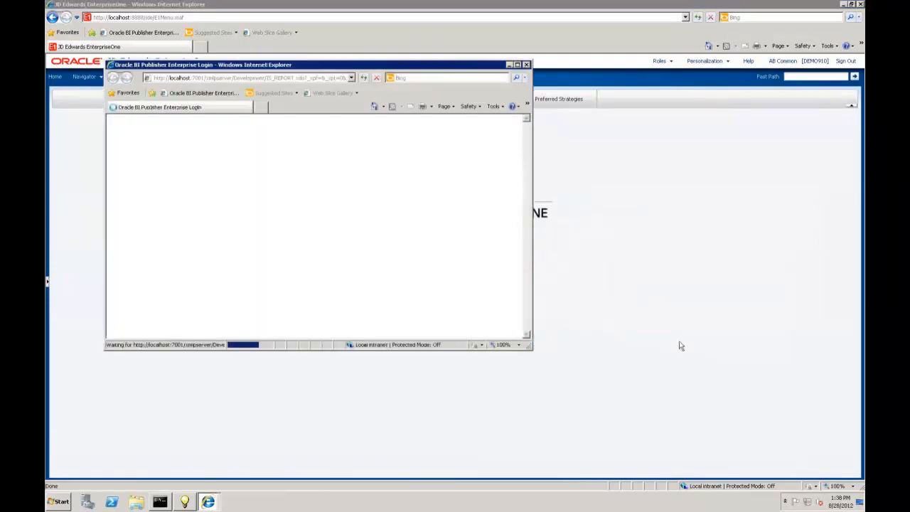
pyautogui.moveTo(259, 131)
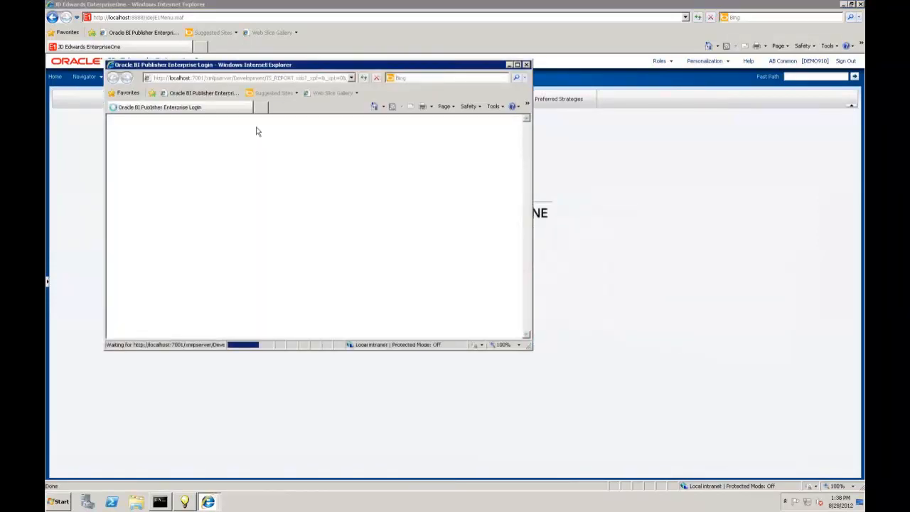
pyautogui.moveTo(296, 188)
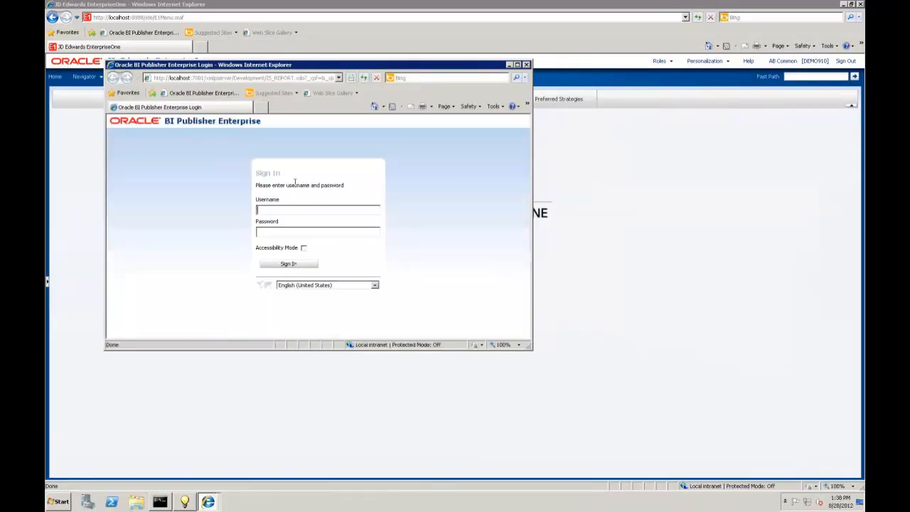
pyautogui.write('DEMO')
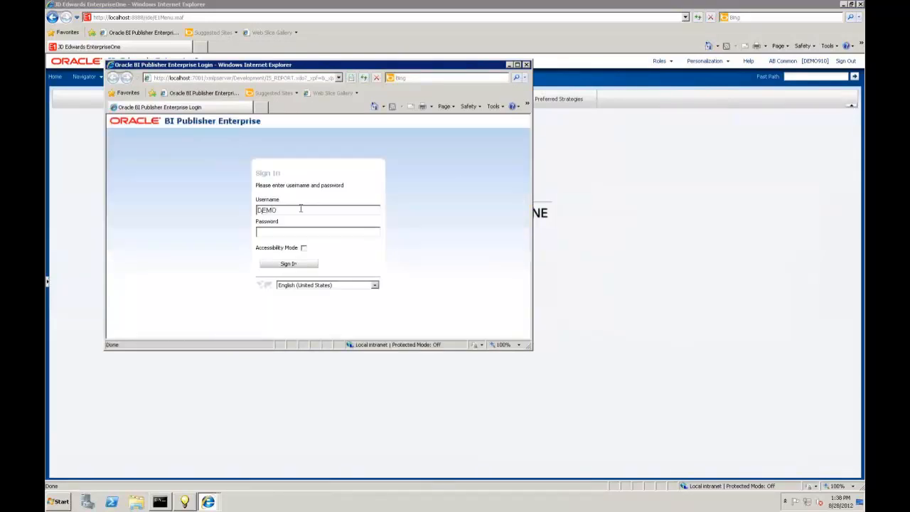
pyautogui.click(288, 263)
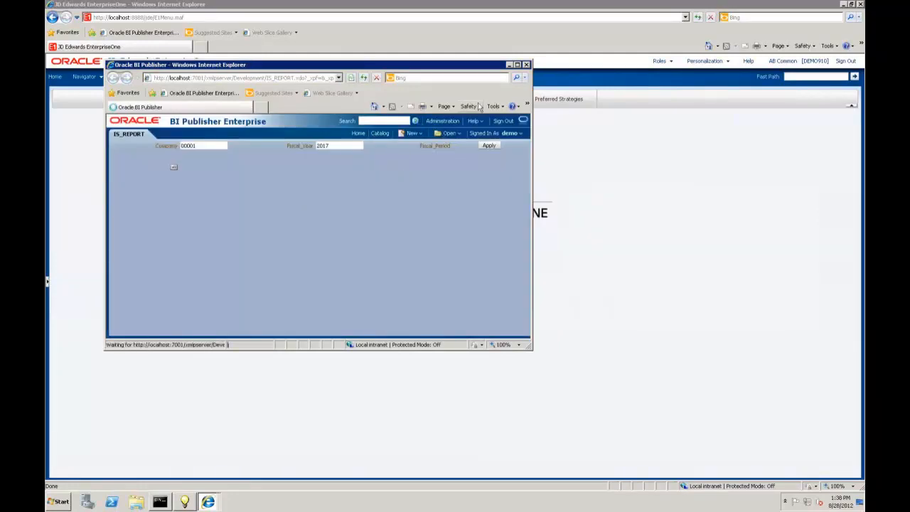
pyautogui.click(489, 145)
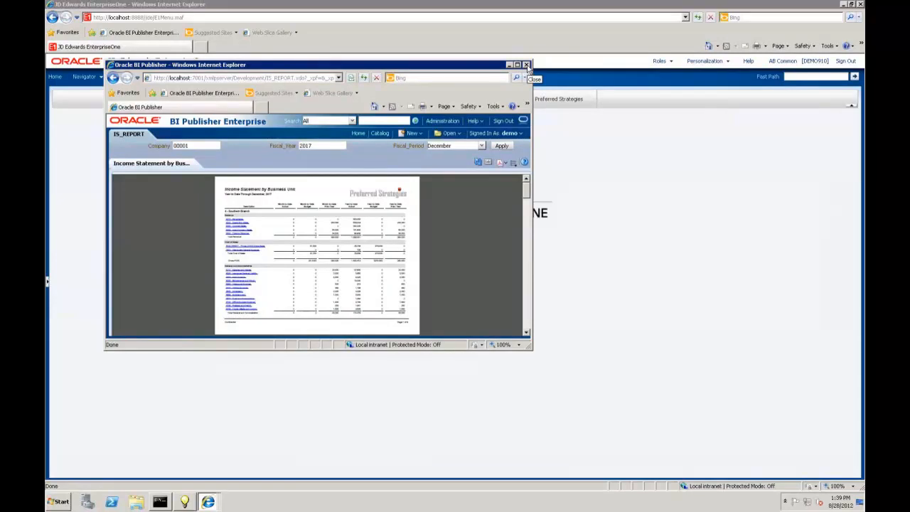
# Close the report popup and launch One View Account Balance Inquiry from Accounting Inquiries
pyautogui.click(526, 66)
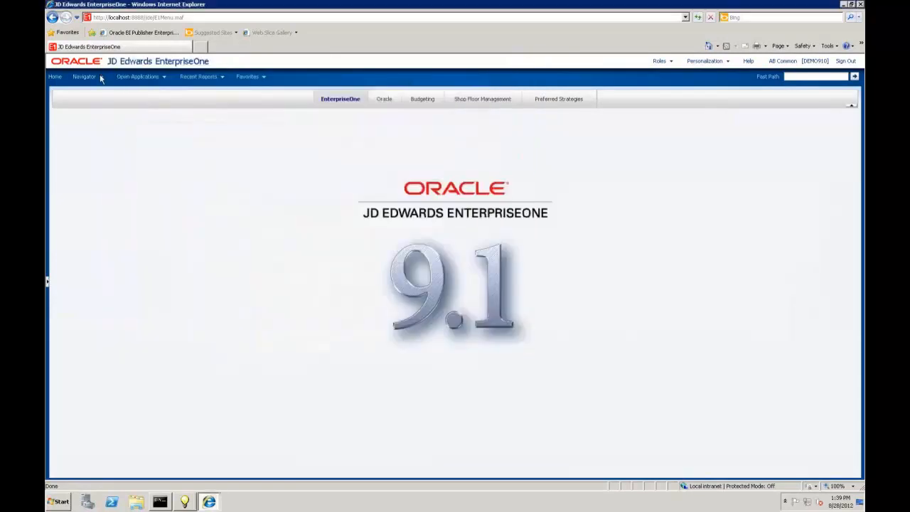
pyautogui.click(86, 77)
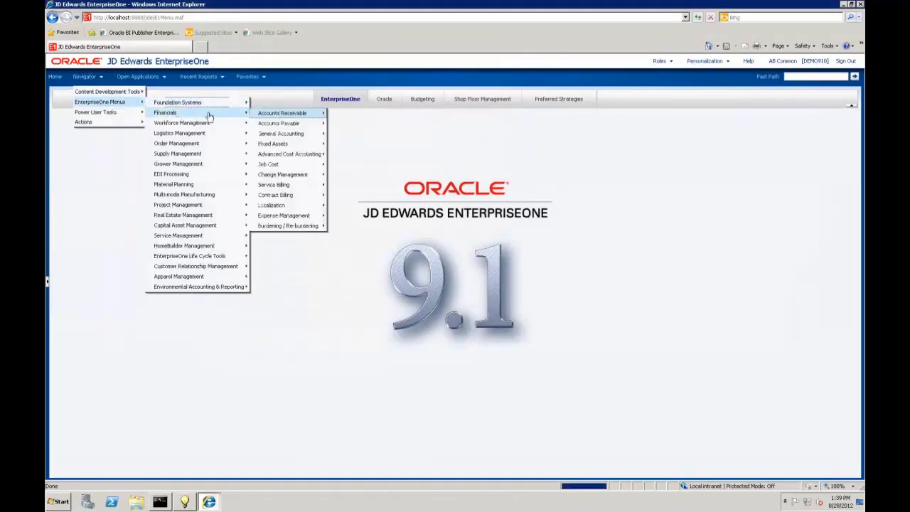
pyautogui.moveTo(282, 134)
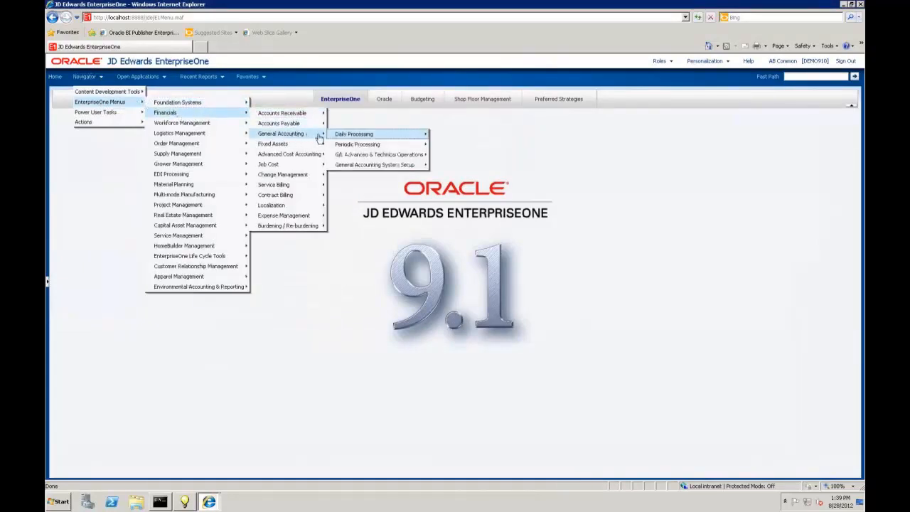
pyautogui.moveTo(353, 134)
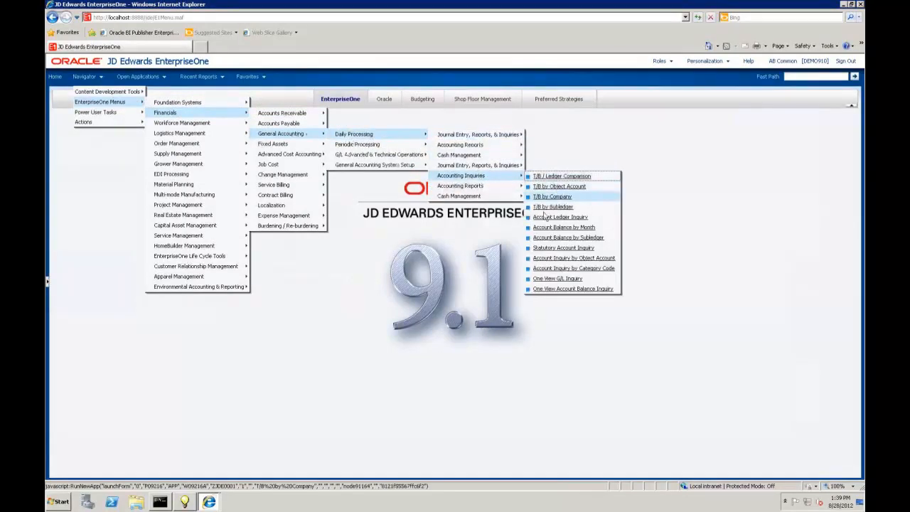
pyautogui.moveTo(563, 248)
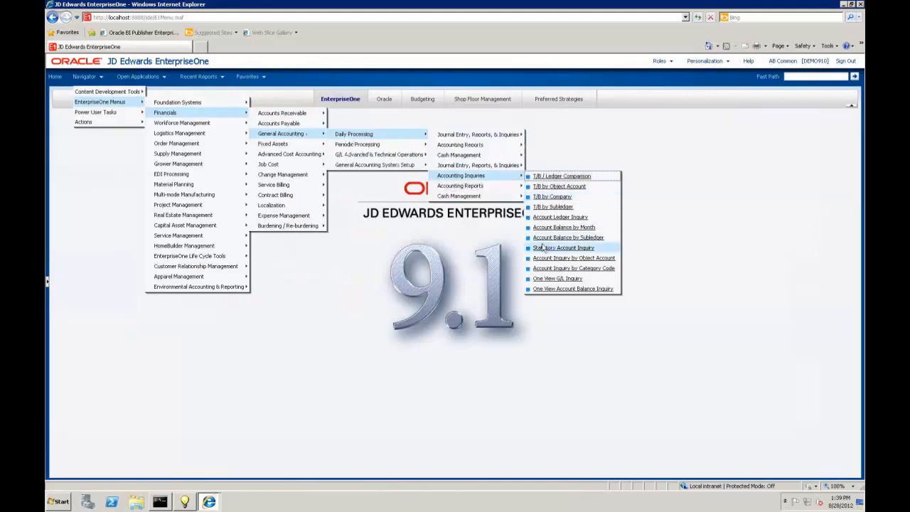
pyautogui.moveTo(572, 289)
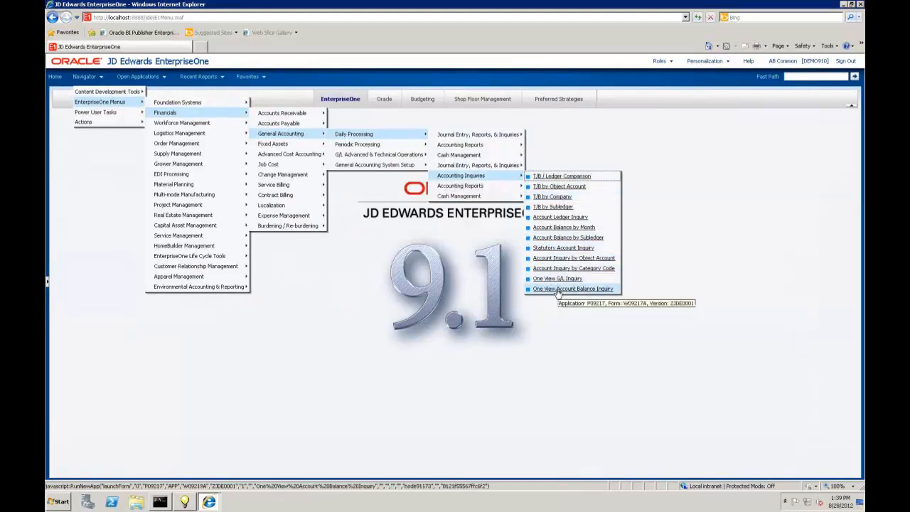
pyautogui.click(571, 289)
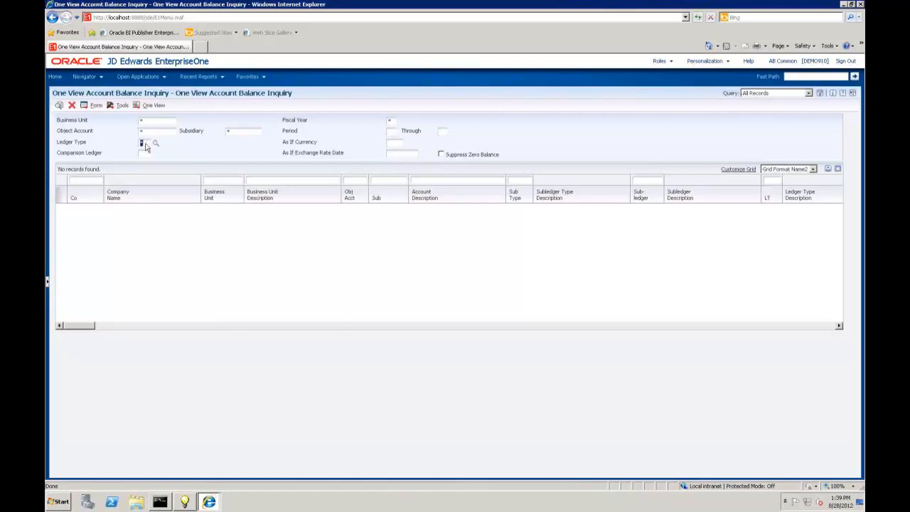
# Find balances for ledger AA, period 6 through 6, company 00001, with zero balances suppressed
pyautogui.write('AA')
pyautogui.click(402, 121)
pyautogui.write('17')
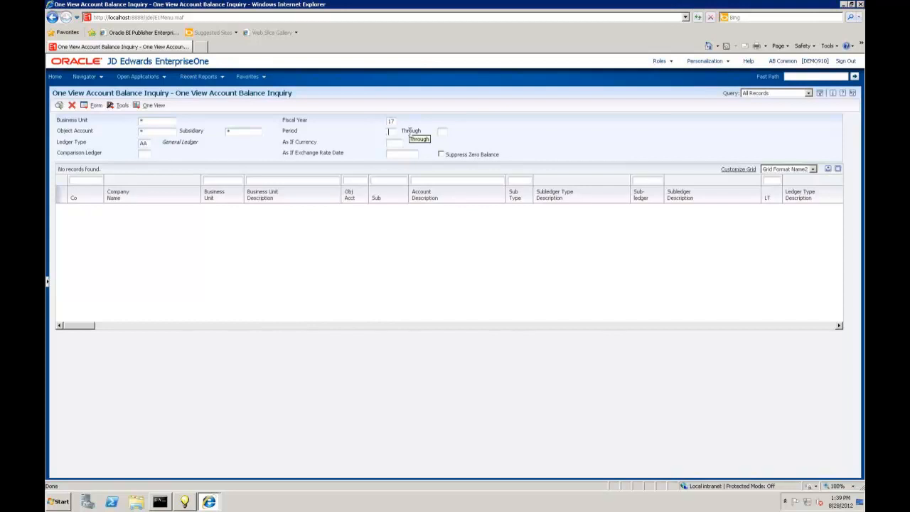
pyautogui.write('6')
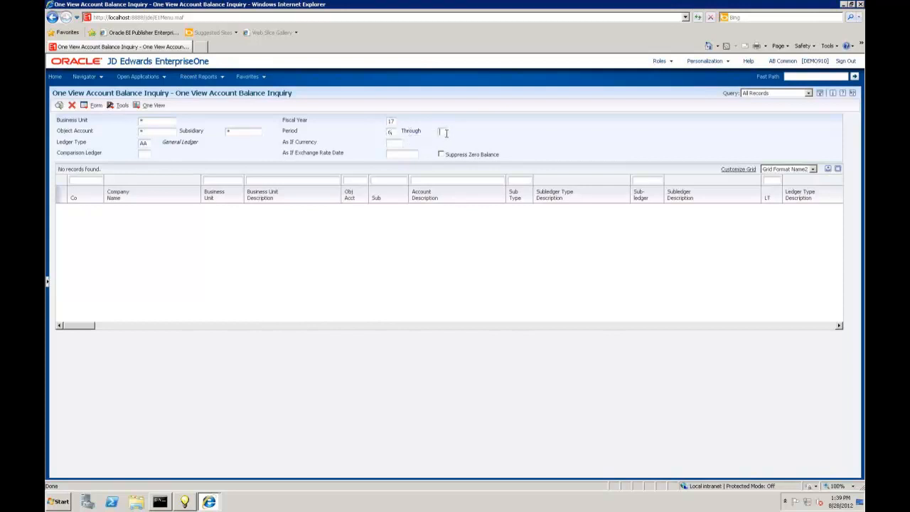
pyautogui.write('6')
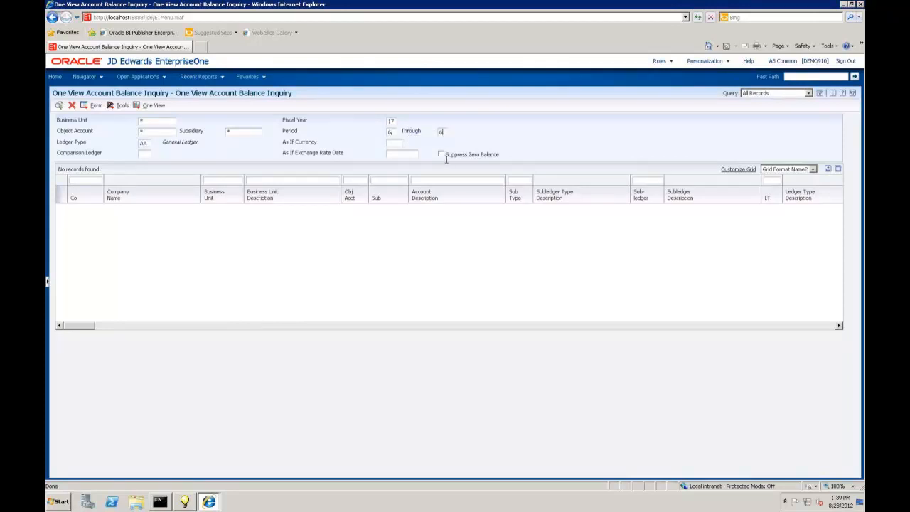
pyautogui.click(441, 153)
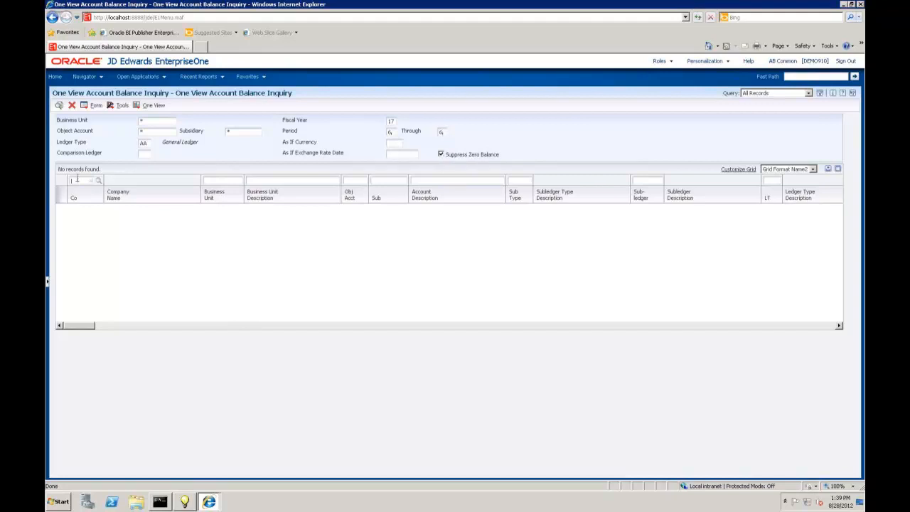
pyautogui.write('00001')
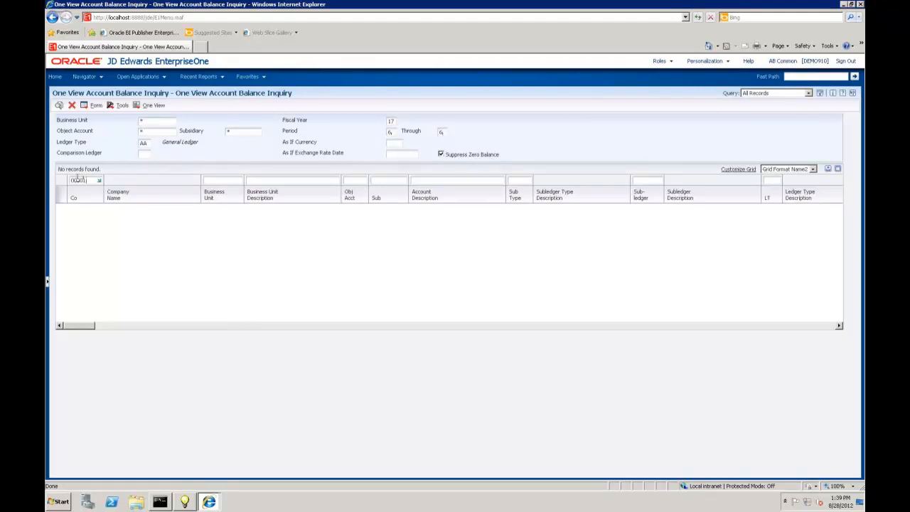
pyautogui.click(60, 105)
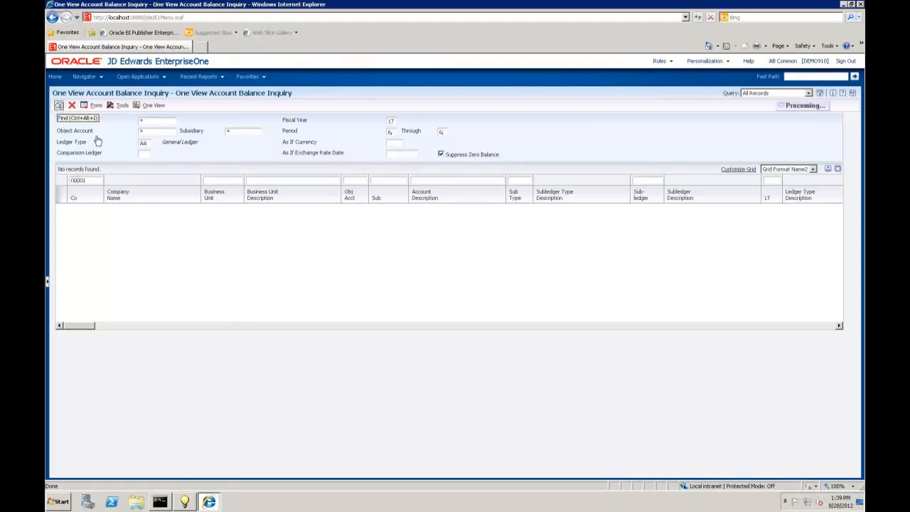
# Switch the 18-record result grid to the Show All Columns format
pyautogui.click(60, 105)
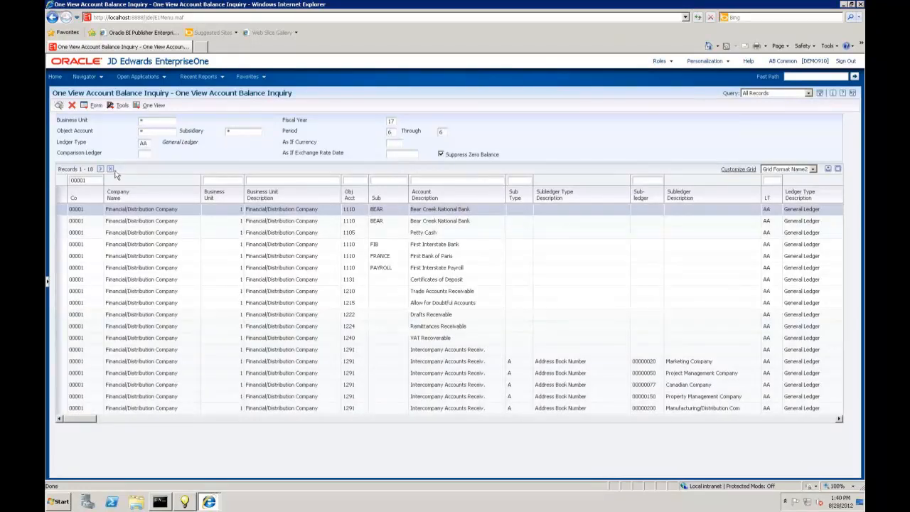
pyautogui.moveTo(302, 243)
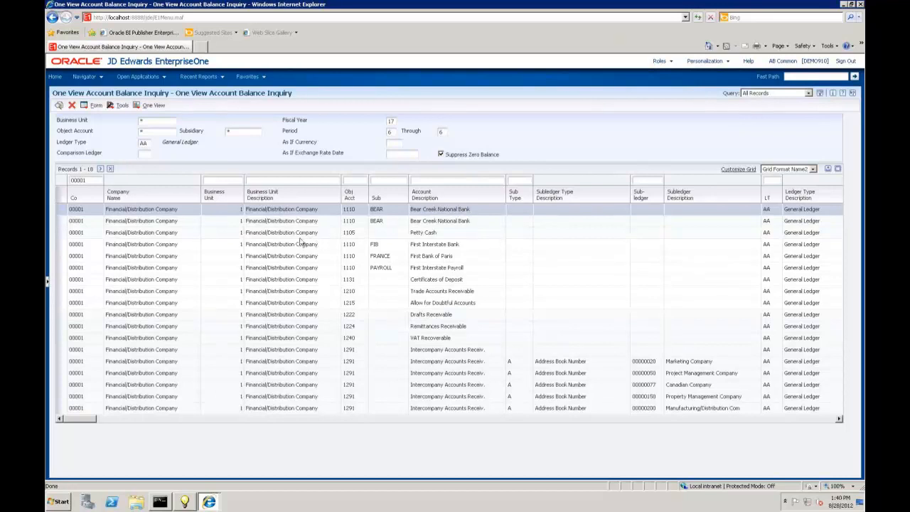
pyautogui.moveTo(434, 266)
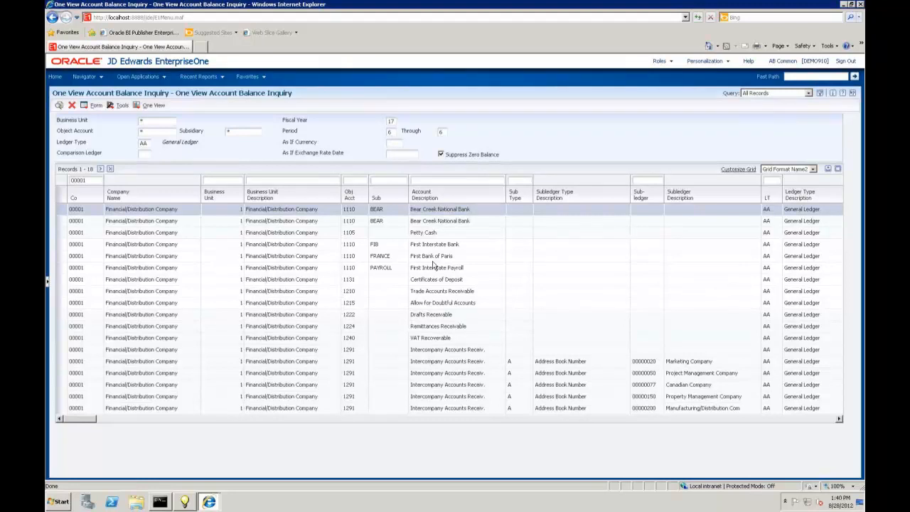
pyautogui.moveTo(818, 174)
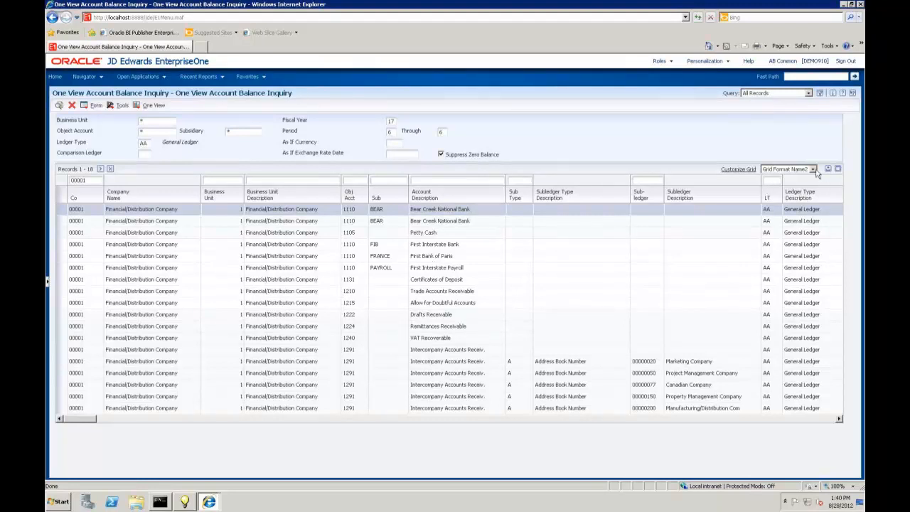
pyautogui.click(786, 168)
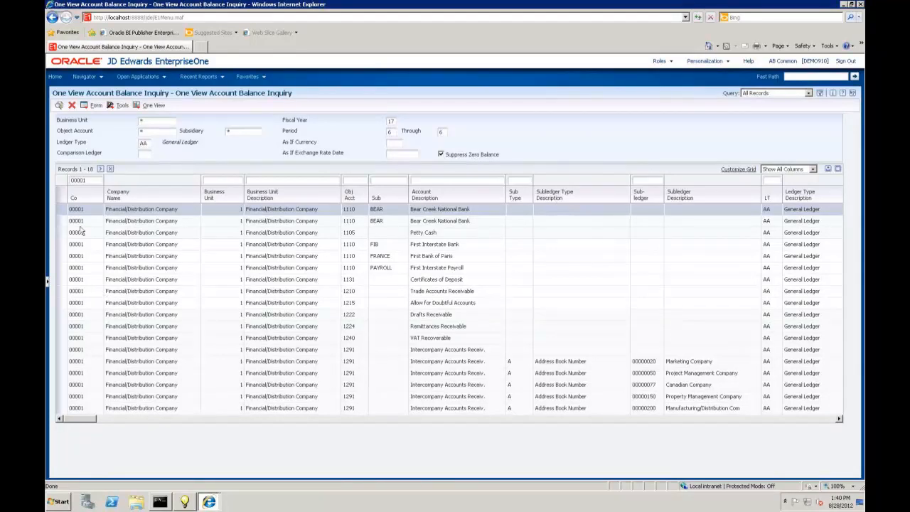
pyautogui.moveTo(315, 242)
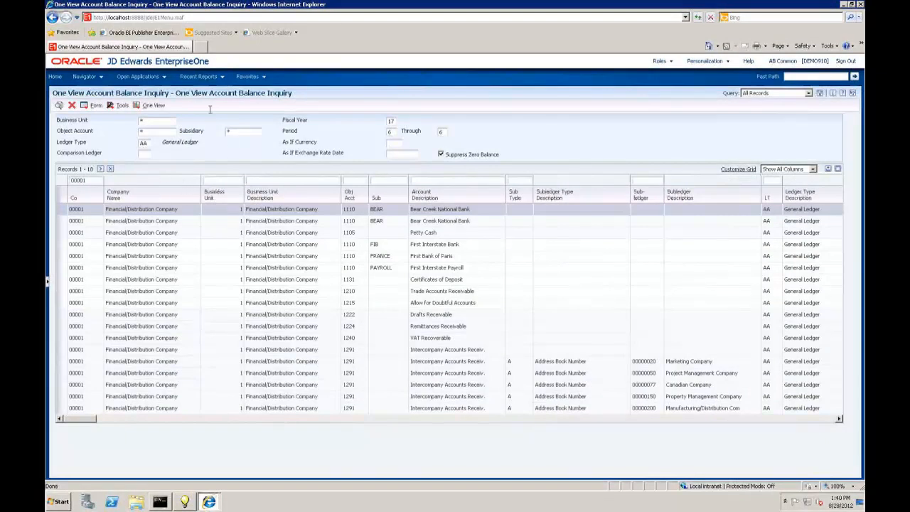
# Launch the Trial Balance report from the One View menu, reaching the BI Publisher sign-in
pyautogui.click(154, 105)
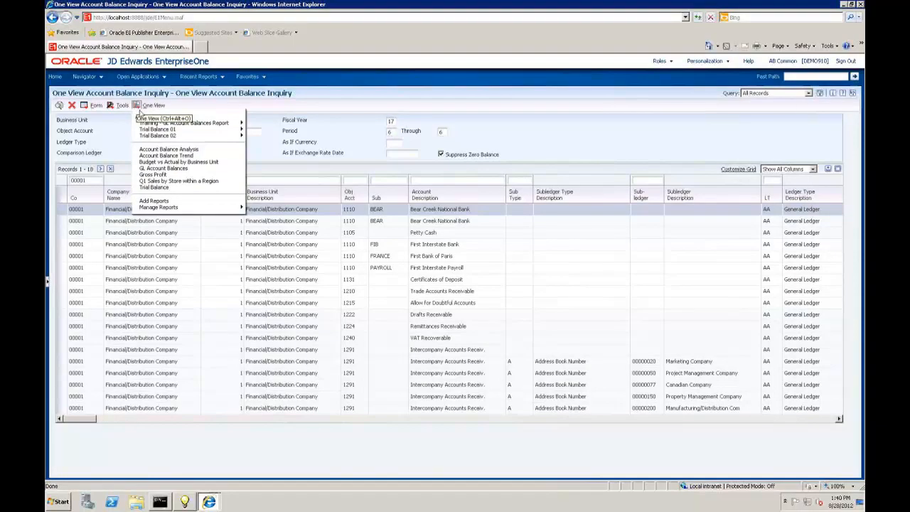
pyautogui.moveTo(153, 187)
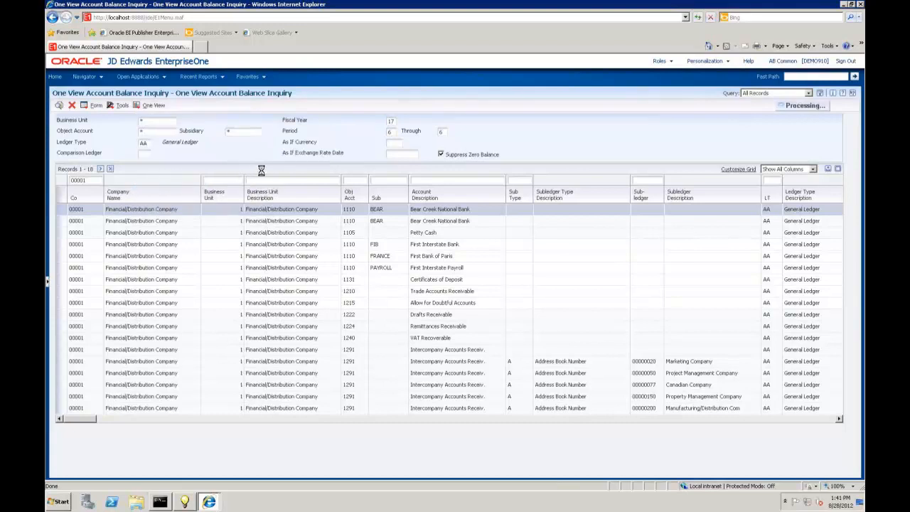
pyautogui.click(151, 106)
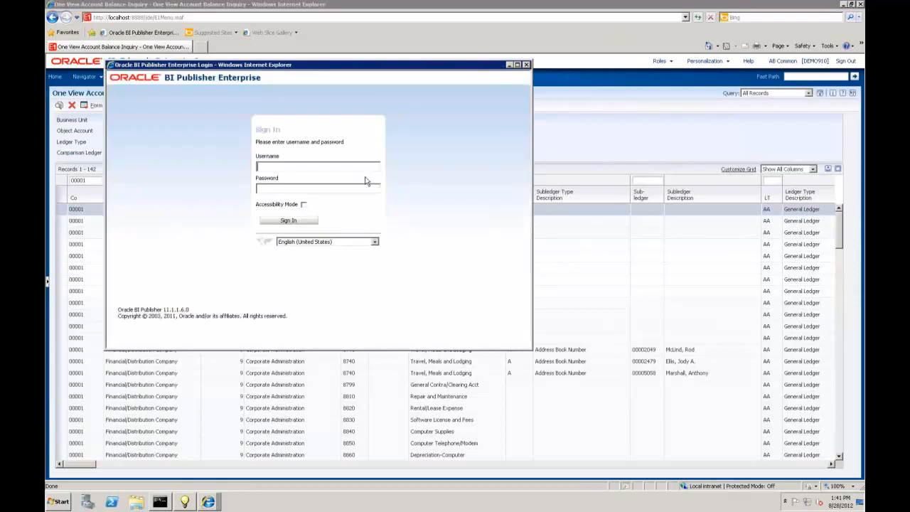
# Sign in as DEMO and scroll through the Trial Balance report by account and business unit
pyautogui.write('DEMO')
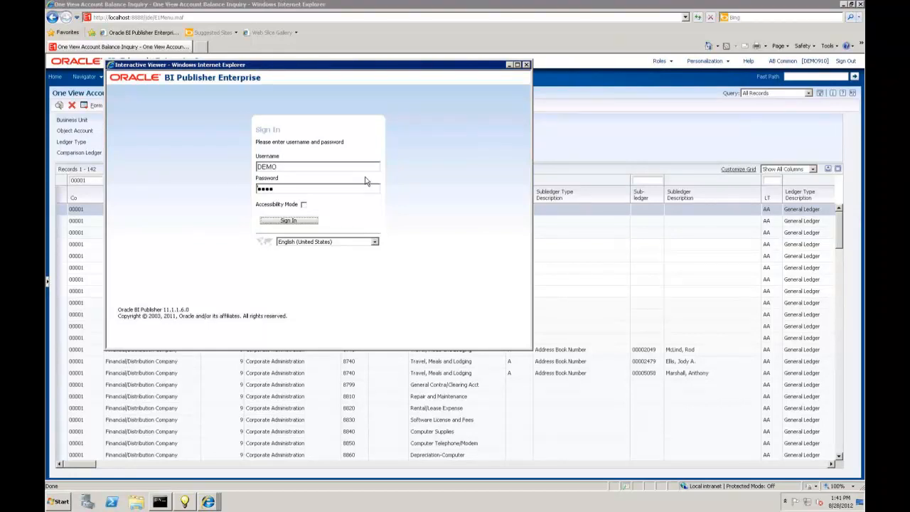
pyautogui.click(287, 219)
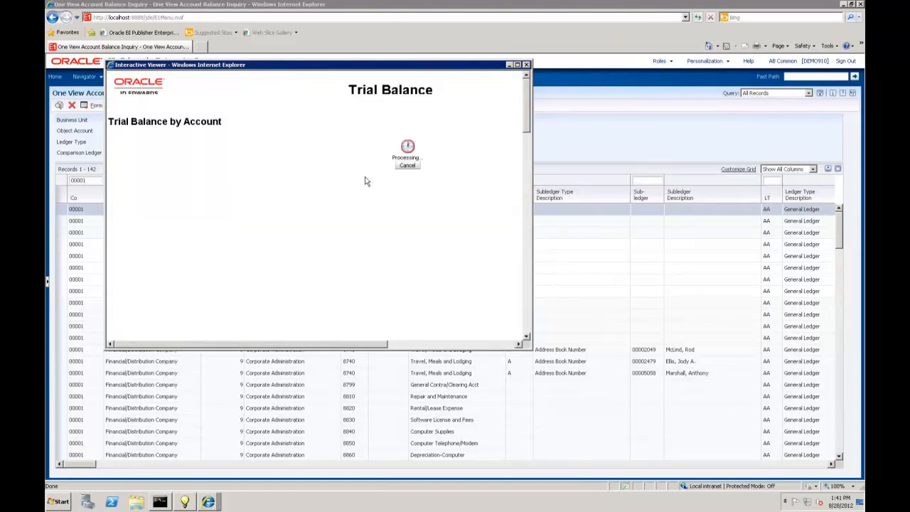
pyautogui.moveTo(427, 123)
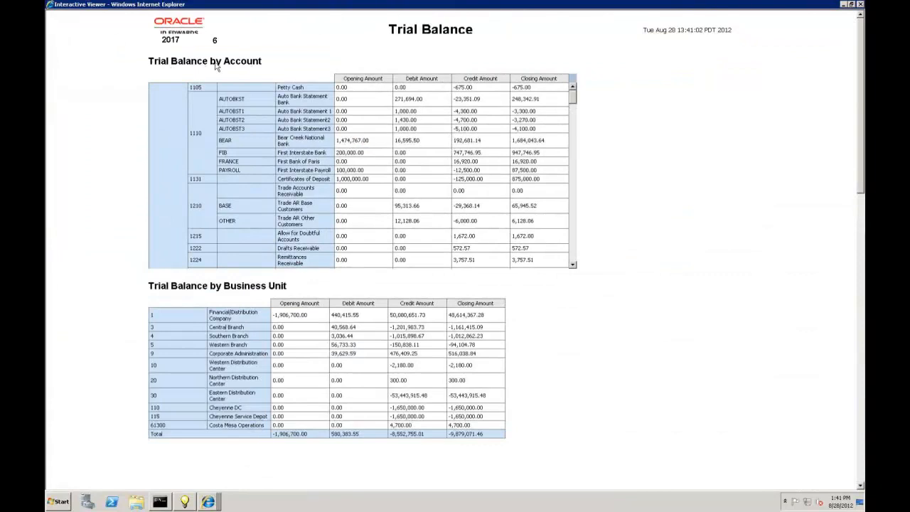
pyautogui.moveTo(282, 277)
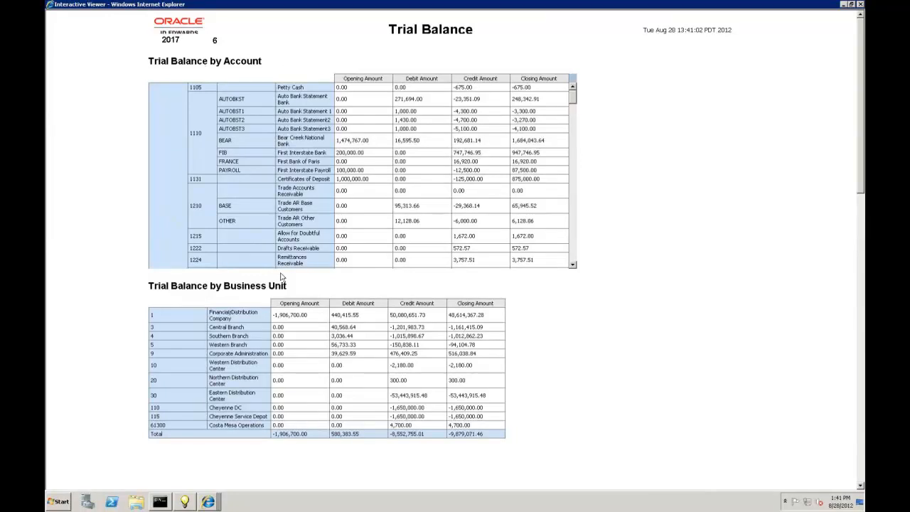
pyautogui.scroll(-3)
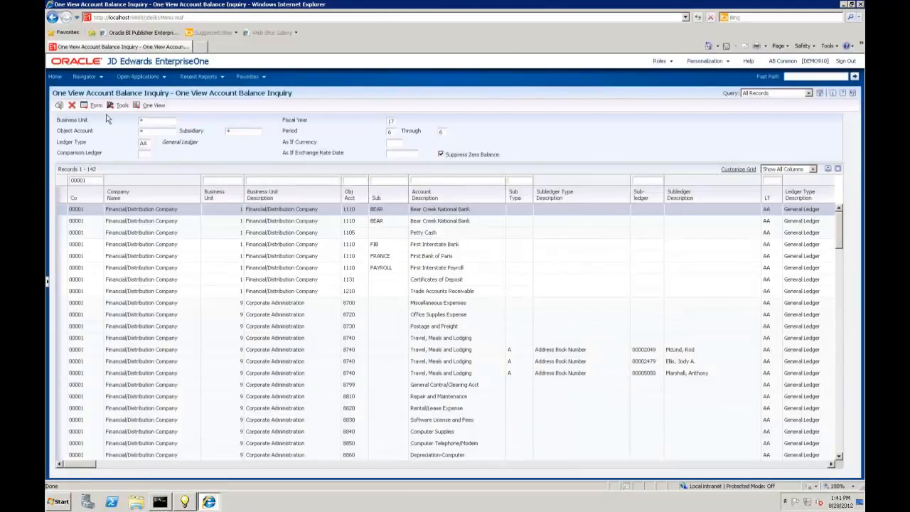
# Run Trial Balance by BU.Object.Sub for 2017 period 6 and maximize the PDF viewer
pyautogui.click(154, 106)
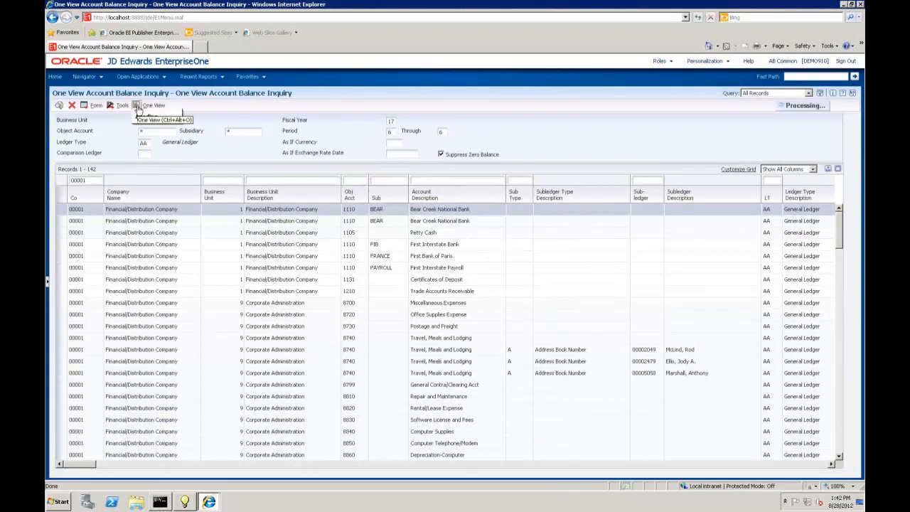
pyautogui.click(152, 106)
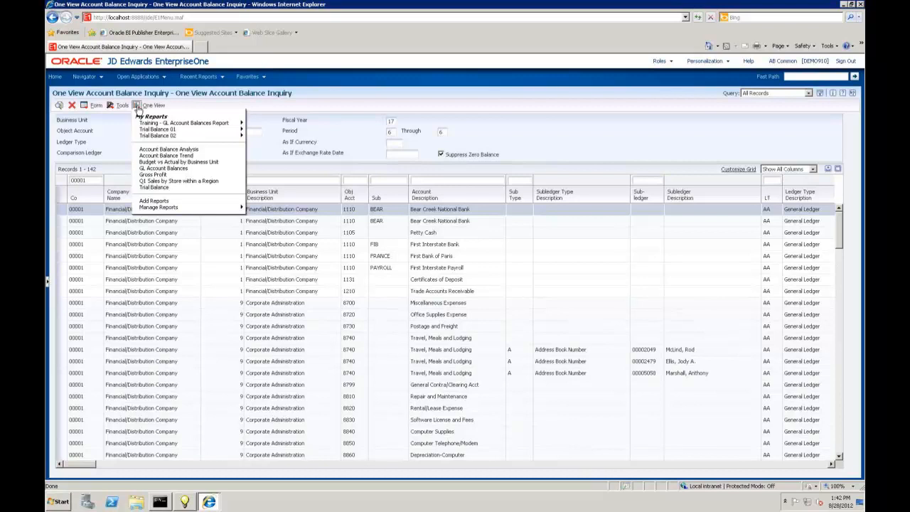
pyautogui.moveTo(140, 111)
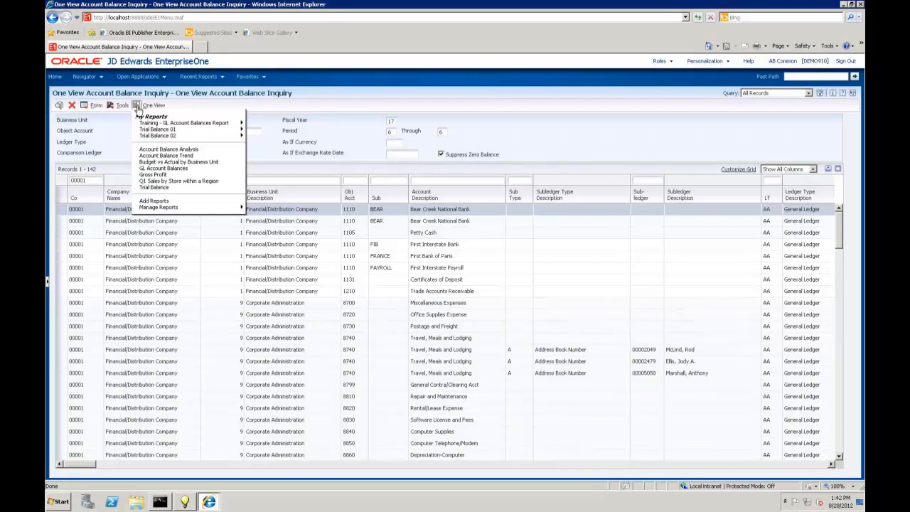
pyautogui.moveTo(156, 128)
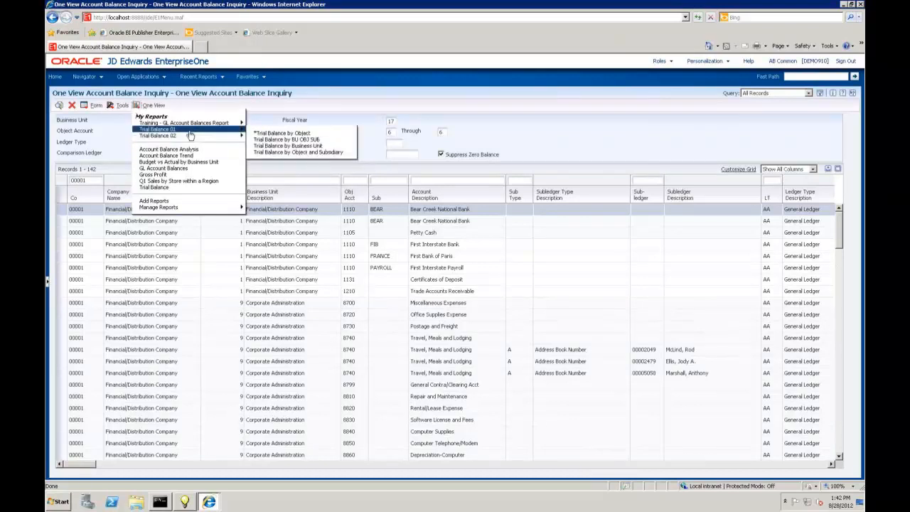
pyautogui.moveTo(219, 136)
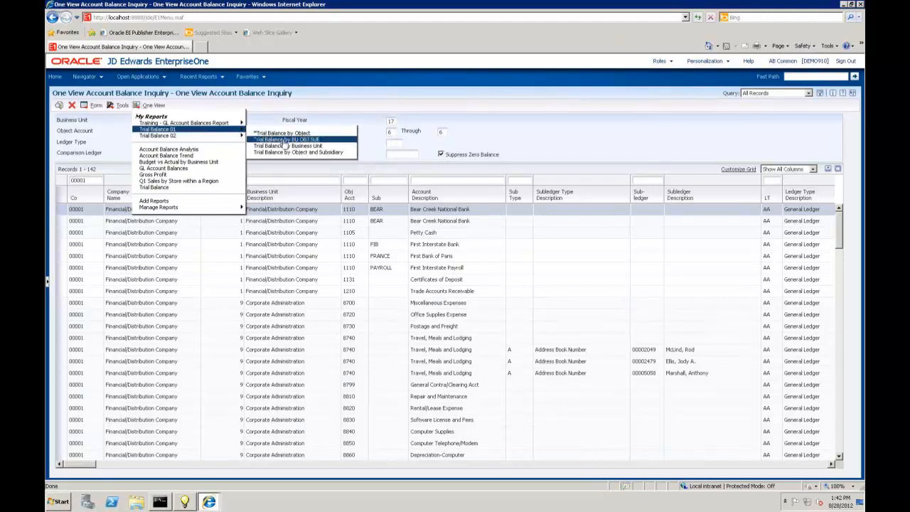
pyautogui.click(283, 134)
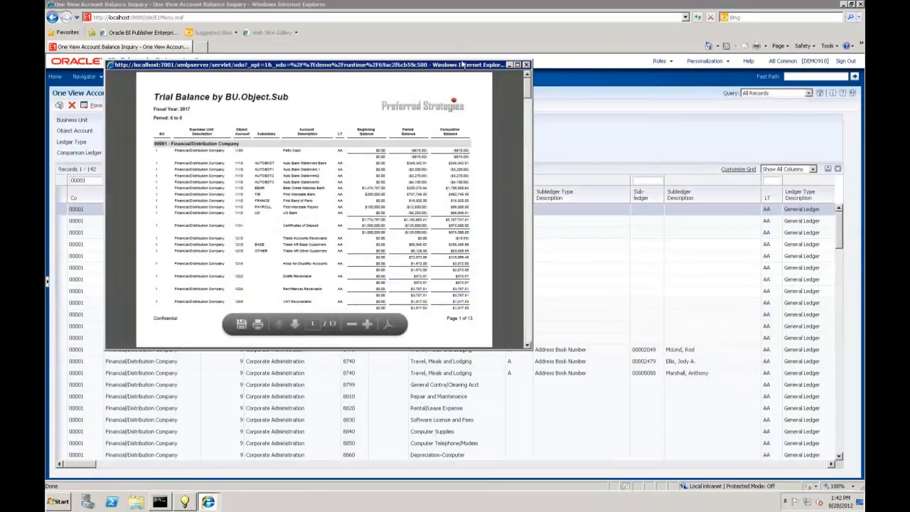
pyautogui.click(518, 65)
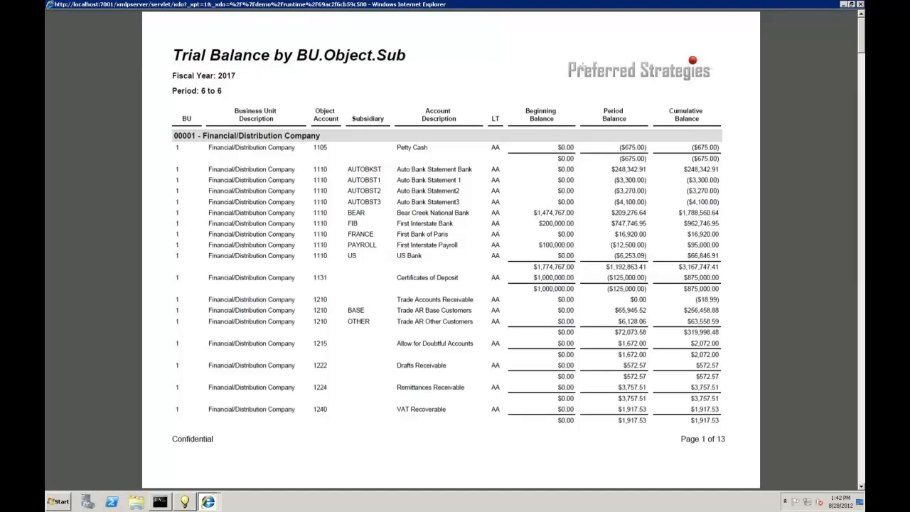
pyautogui.moveTo(441, 69)
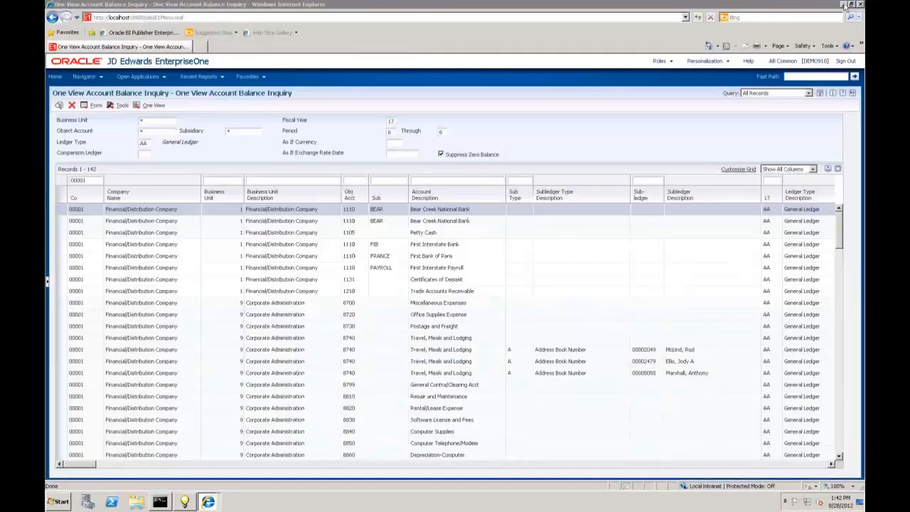
pyautogui.moveTo(137, 106)
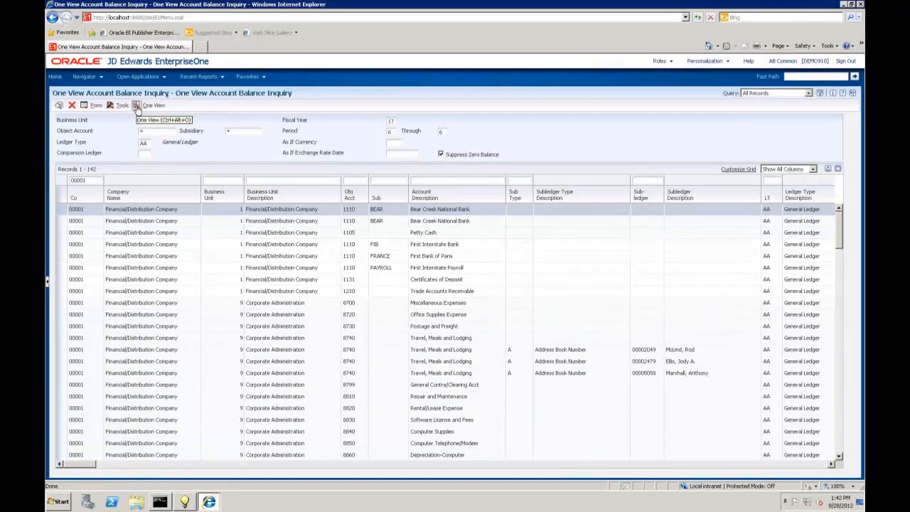
# Choose Add Reports from the One View button to start a new report definition
pyautogui.click(153, 105)
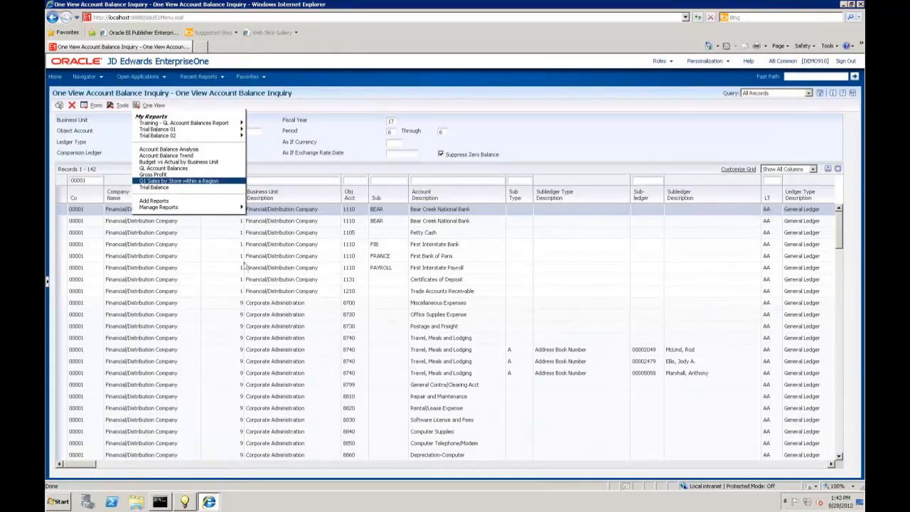
pyautogui.moveTo(158, 208)
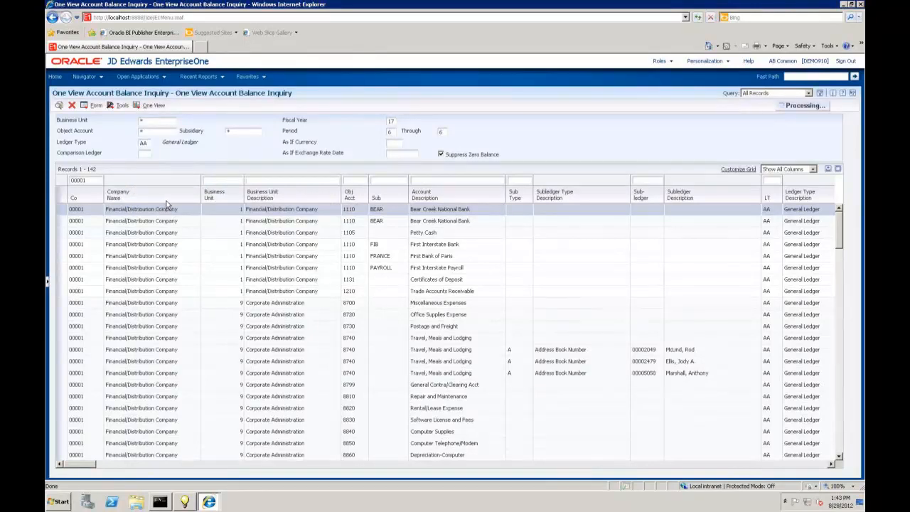
pyautogui.click(153, 105)
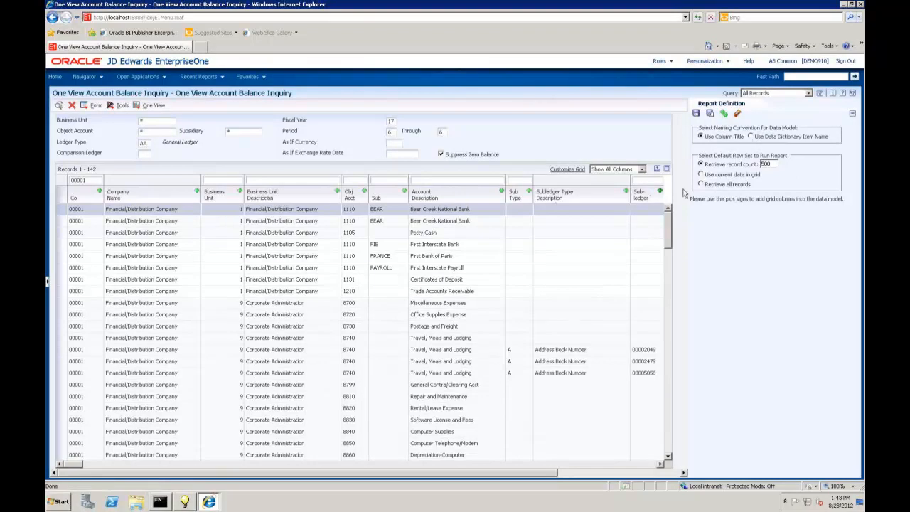
# Select Business Unit, its Description and Obj Acct columns, scrolling right to the balance columns
pyautogui.click(702, 185)
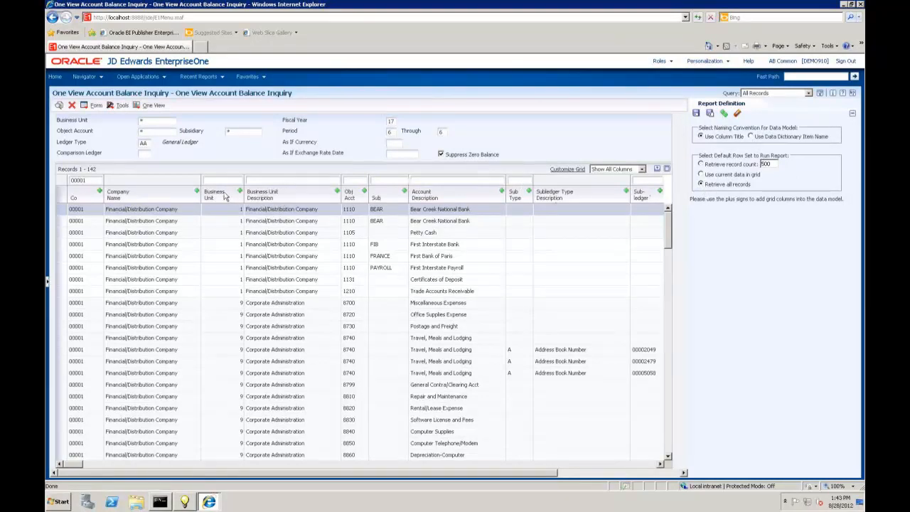
pyautogui.moveTo(240, 194)
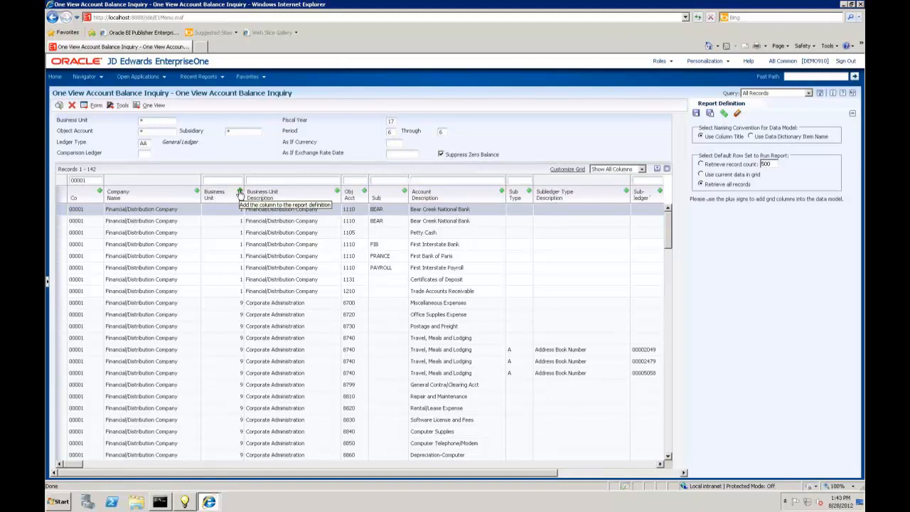
pyautogui.click(240, 190)
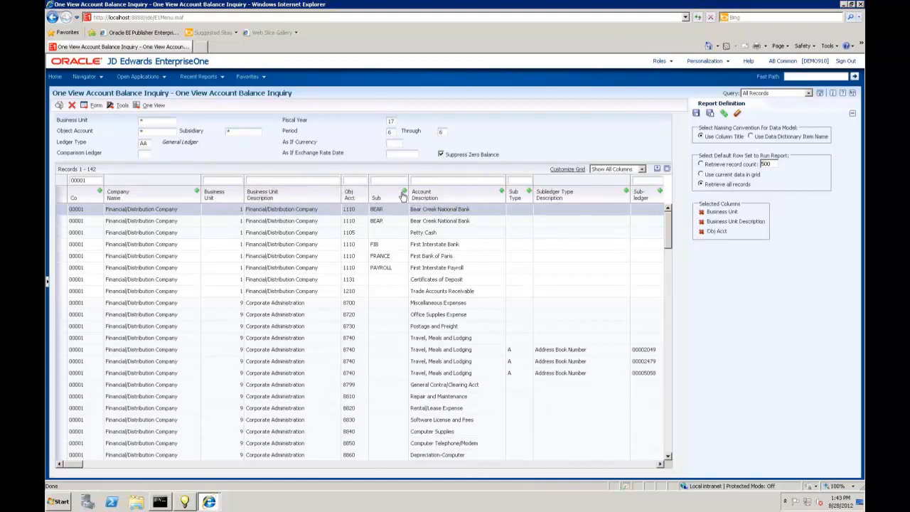
pyautogui.click(502, 192)
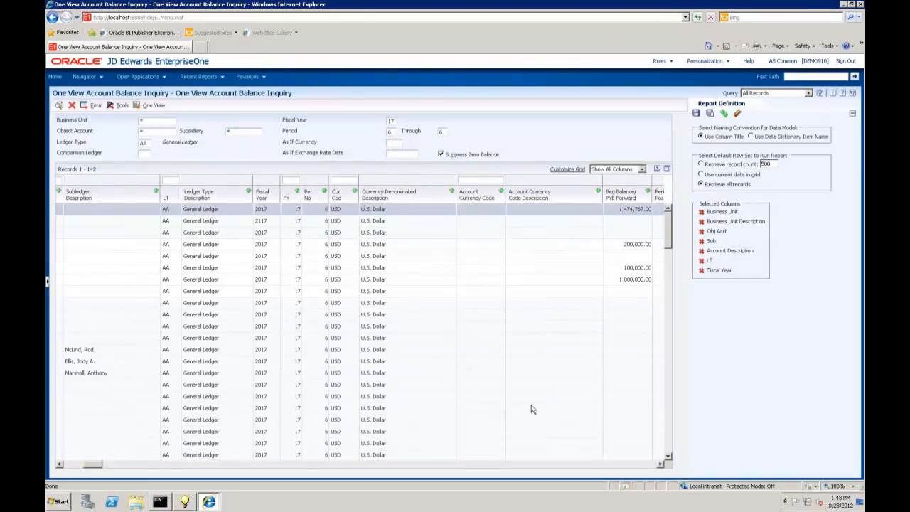
pyautogui.moveTo(326, 192)
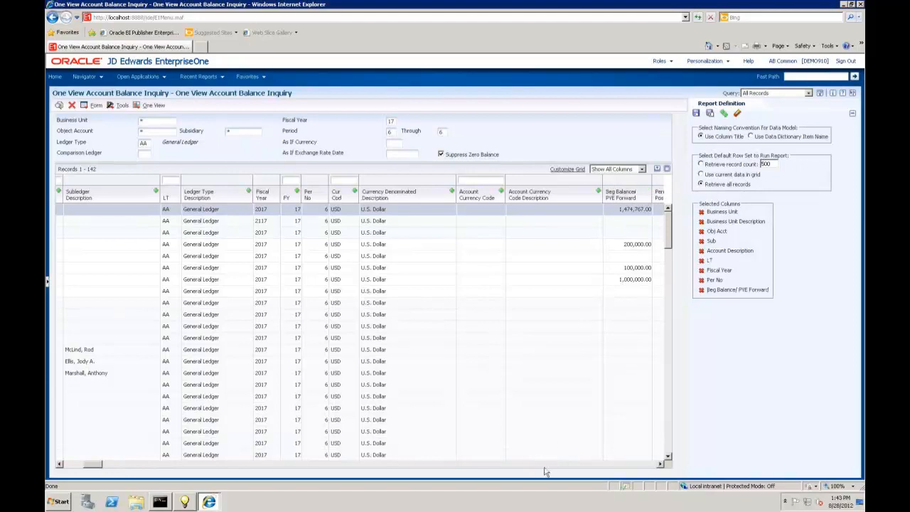
pyautogui.hscroll(3)
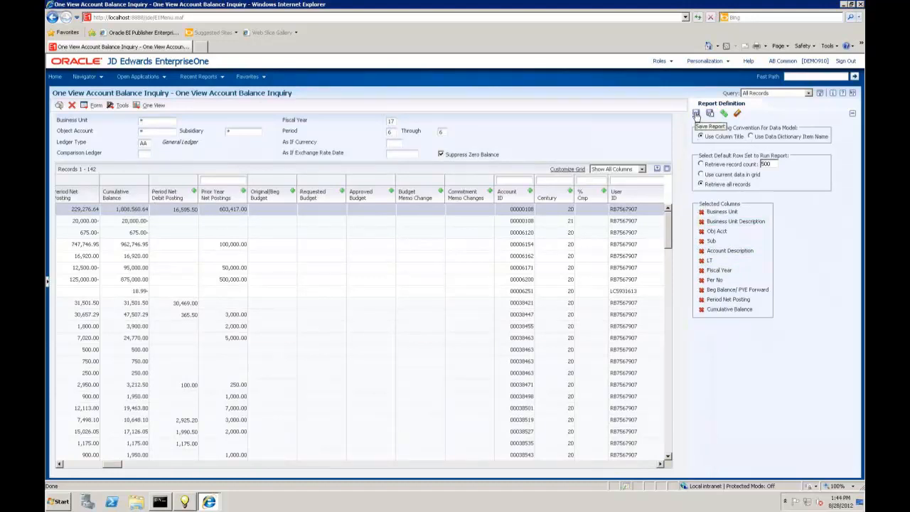
# Save the report as 'Financial Report Demo', launching BI Publisher's Create Layout page
pyautogui.click(697, 114)
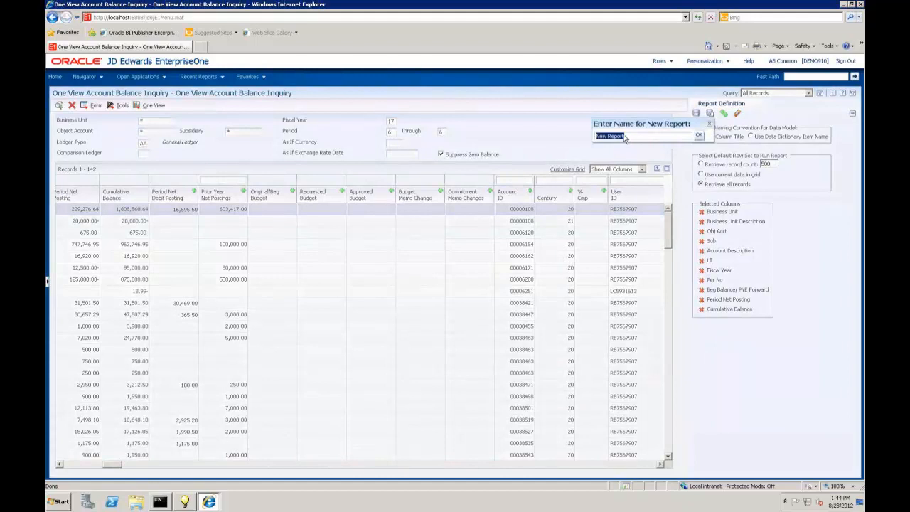
pyautogui.write('Financial')
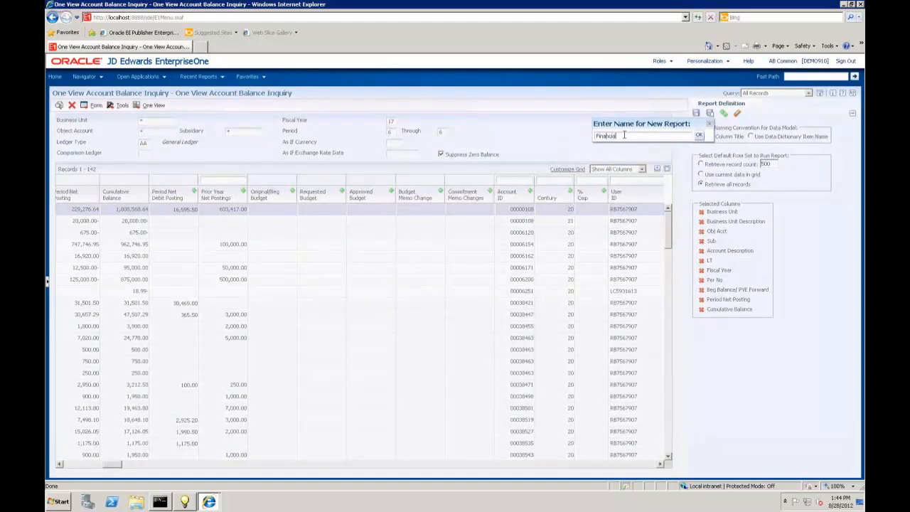
pyautogui.write('Report Demo')
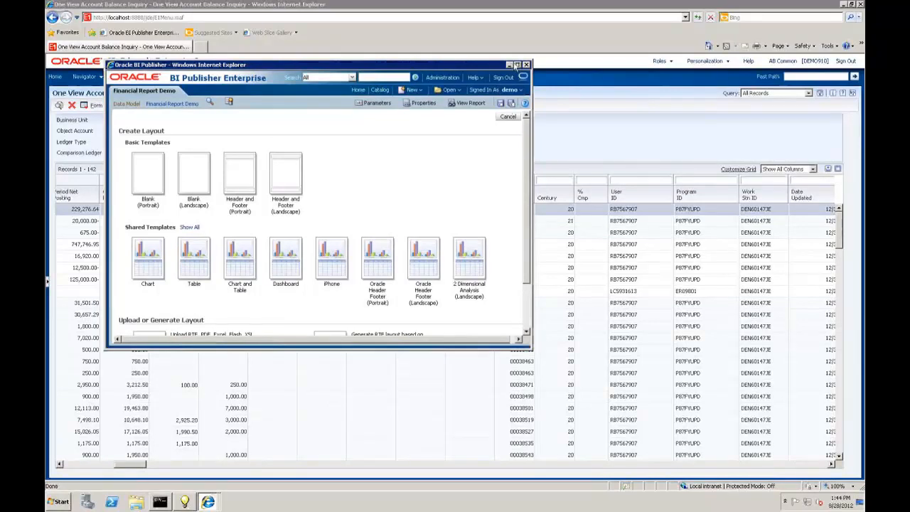
# Maximize BI Publisher and start the layout from the header-and-logo shared template
pyautogui.click(517, 65)
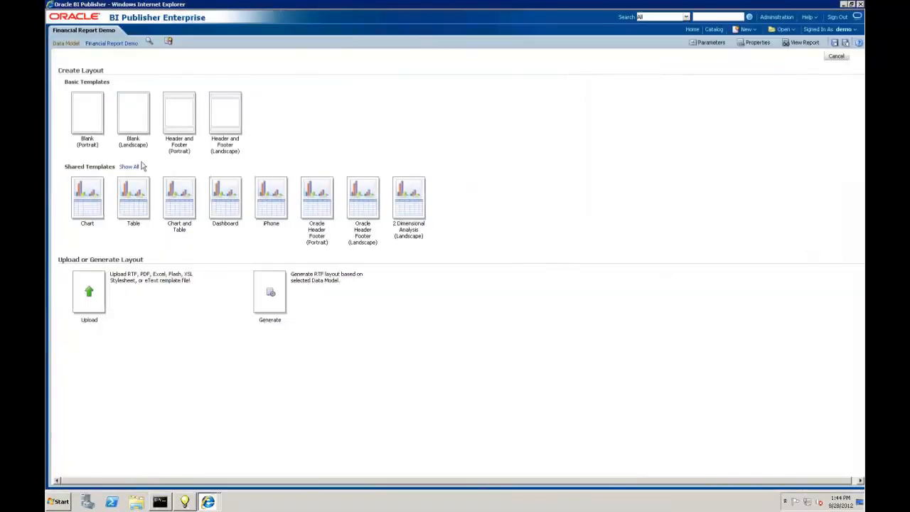
pyautogui.click(128, 166)
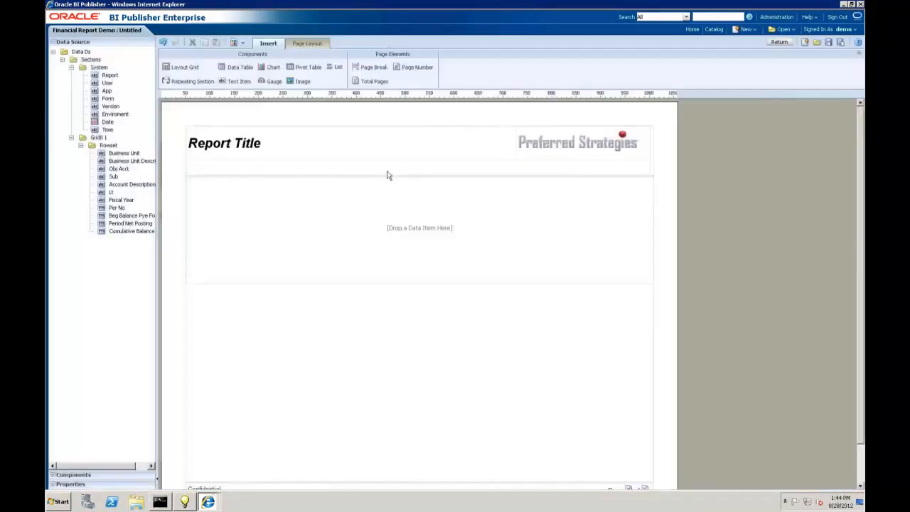
# Replace the placeholder report title with 'Financial Report'
pyautogui.click(224, 142)
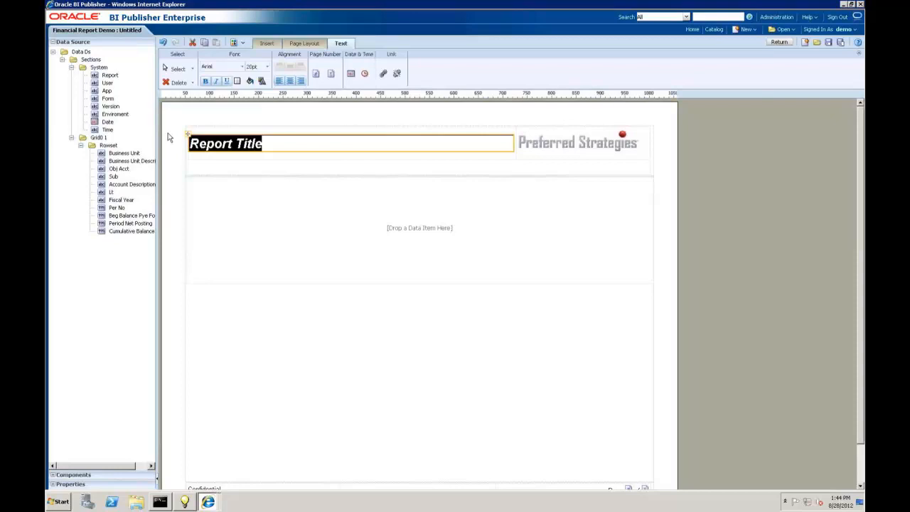
pyautogui.write('Fina')
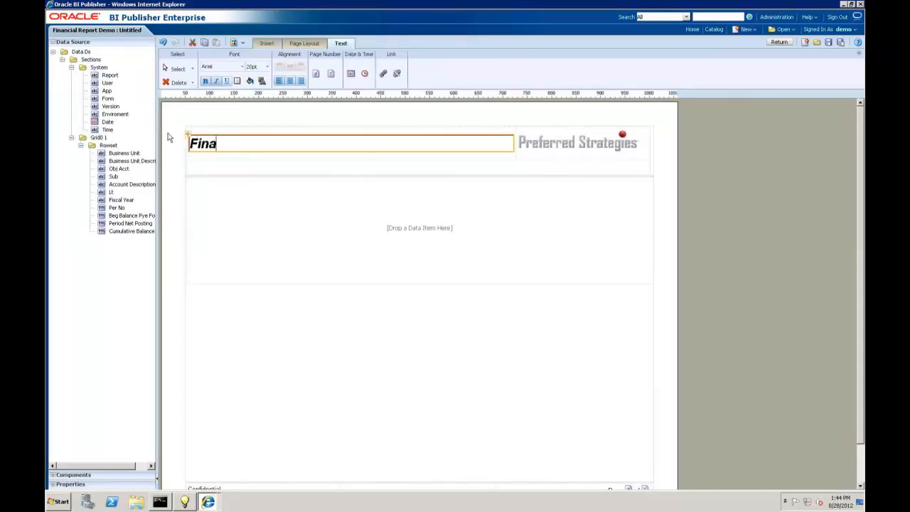
pyautogui.write('ncial REport')
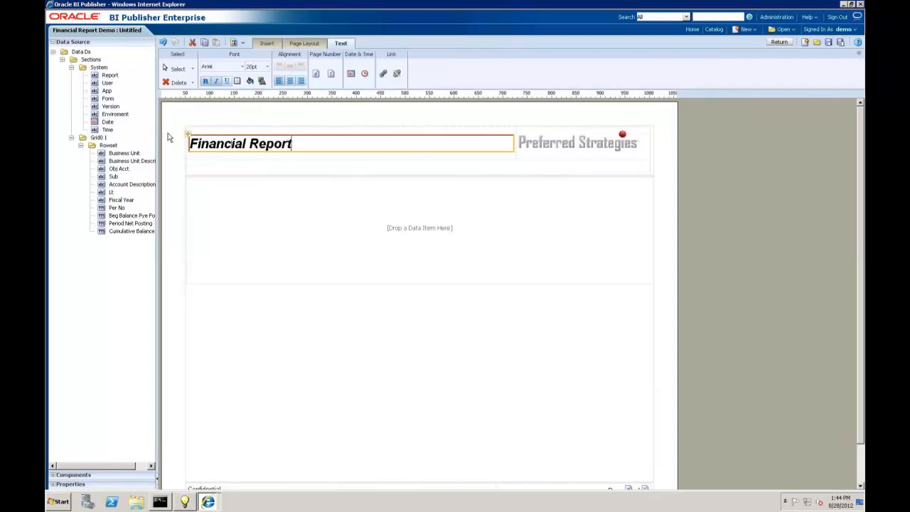
pyautogui.moveTo(369, 227)
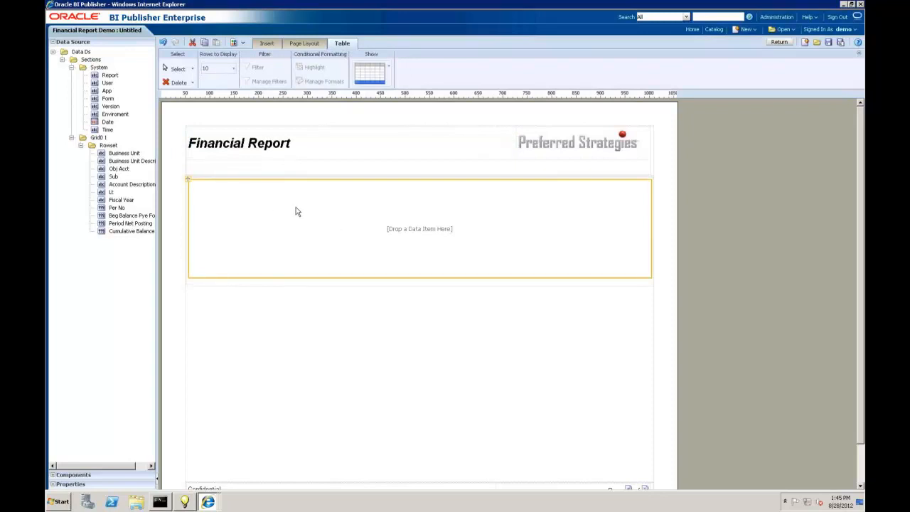
pyautogui.moveTo(196, 122)
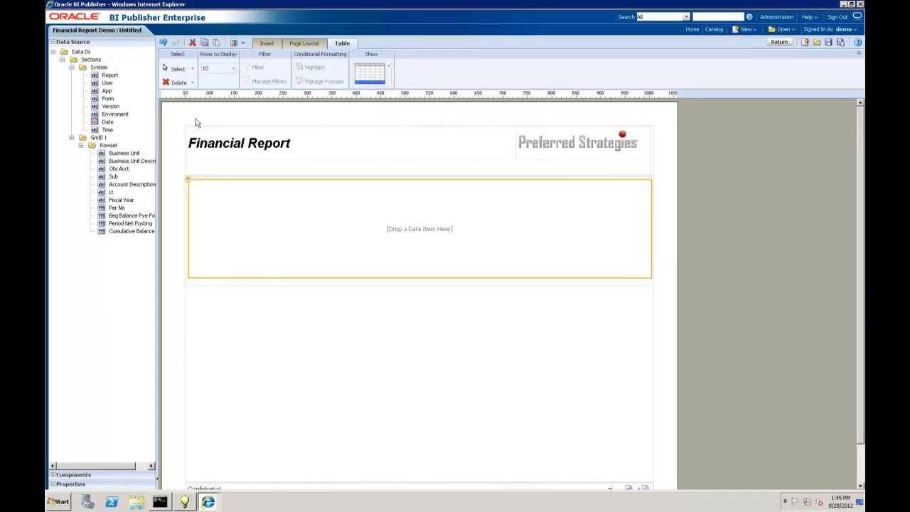
# Replace the empty data table with a pivot table using Business Unit Description as rows
pyautogui.click(267, 43)
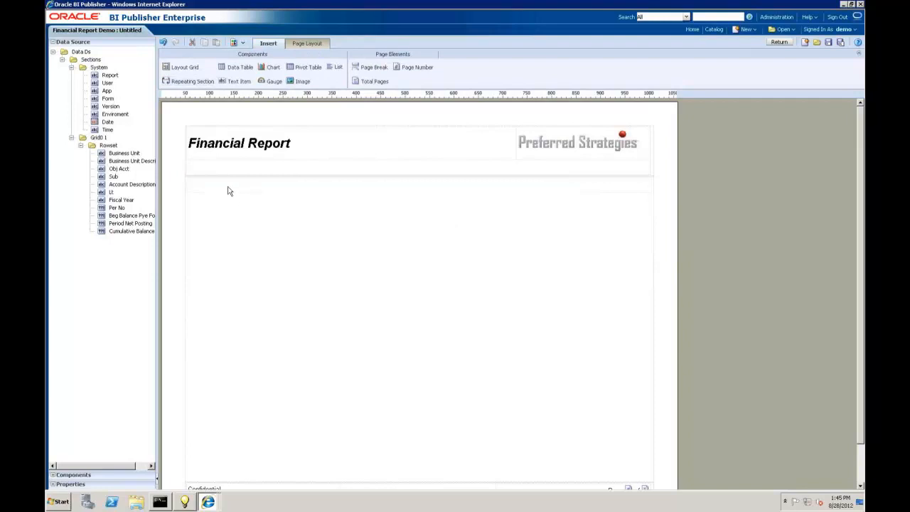
pyautogui.click(185, 67)
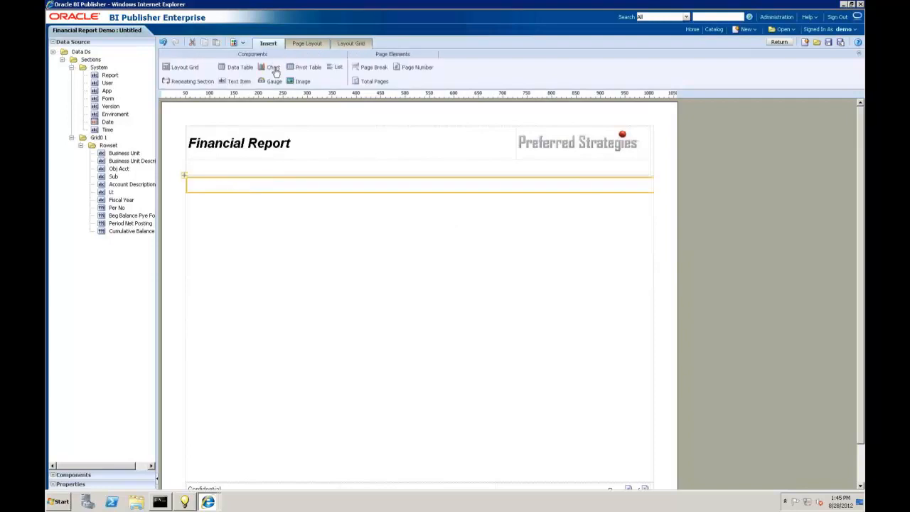
pyautogui.click(308, 67)
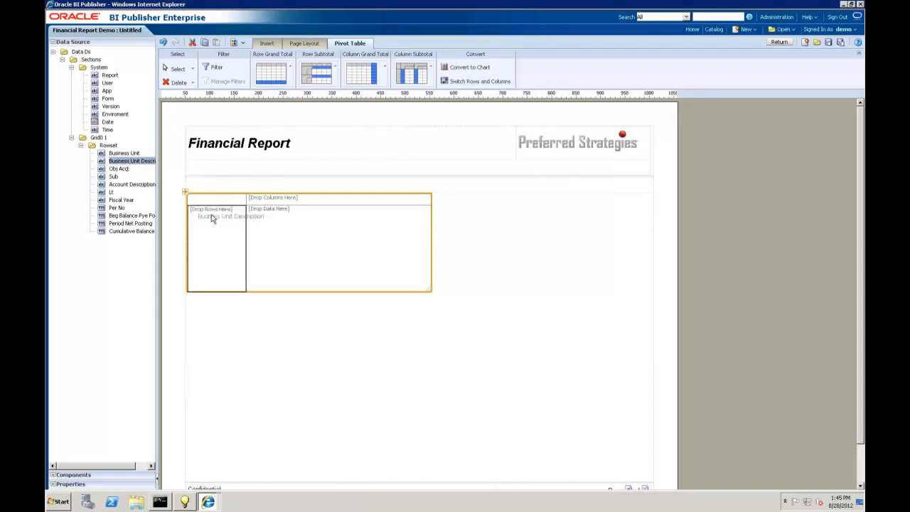
pyautogui.click(206, 212)
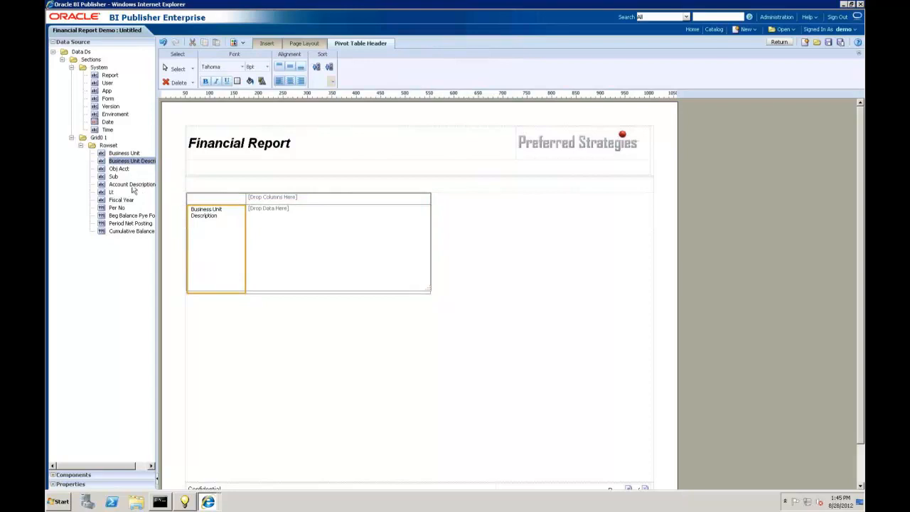
pyautogui.moveTo(128, 222)
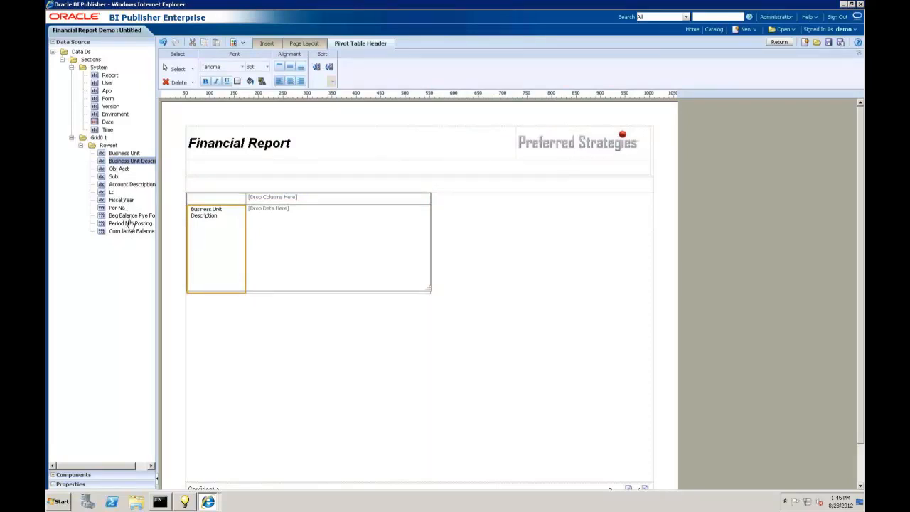
# Fill the pivot data area with Period Net Posting and select its data cells
pyautogui.moveTo(131, 223); pyautogui.dragTo(296, 231)
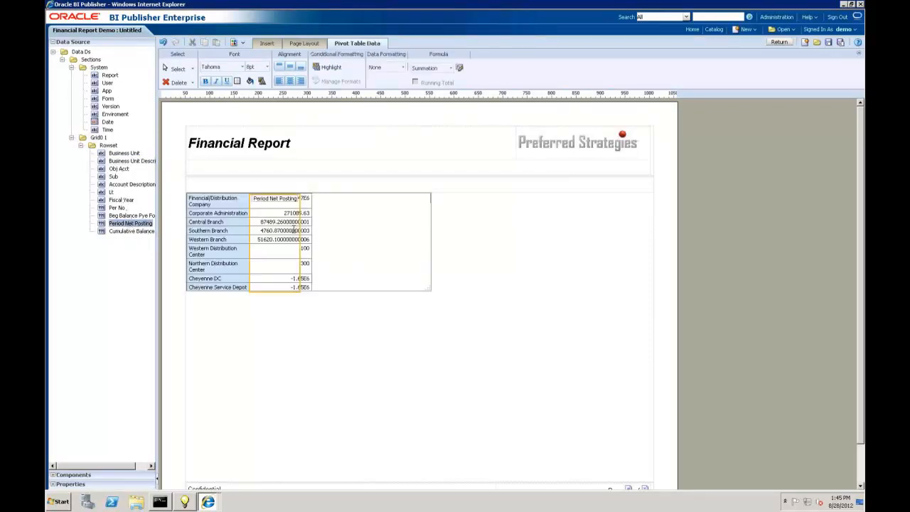
pyautogui.click(268, 43)
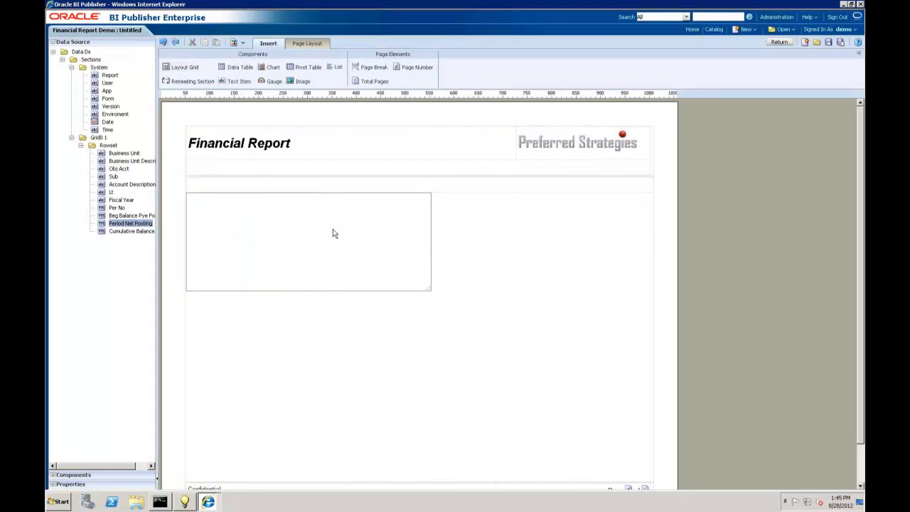
pyautogui.moveTo(292, 242)
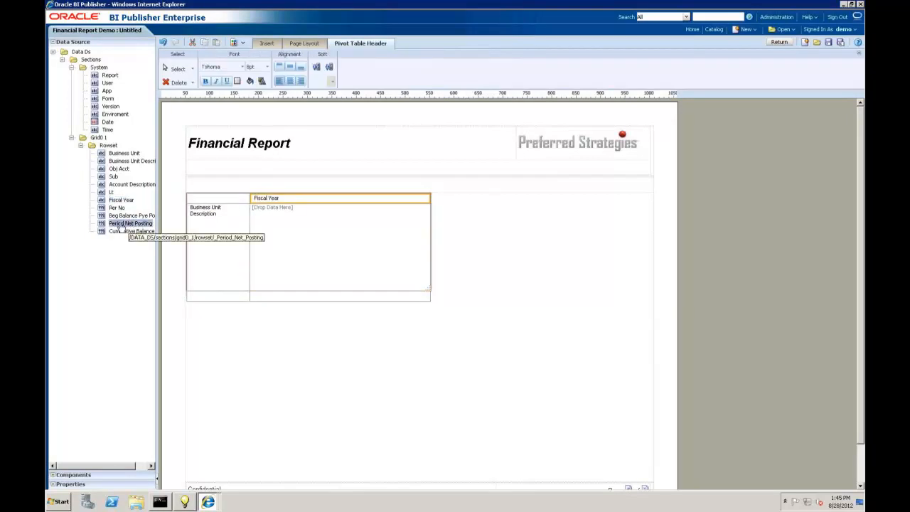
pyautogui.moveTo(131, 223); pyautogui.dragTo(300, 233)
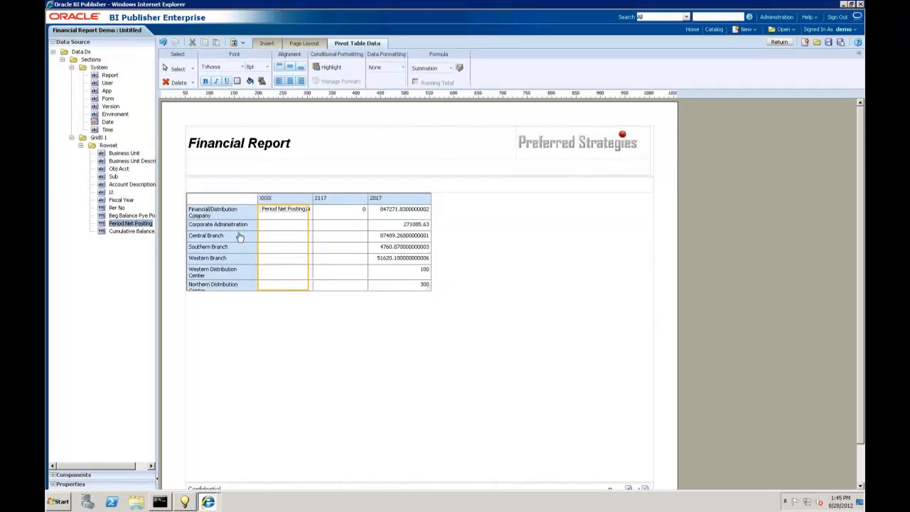
pyautogui.click(267, 43)
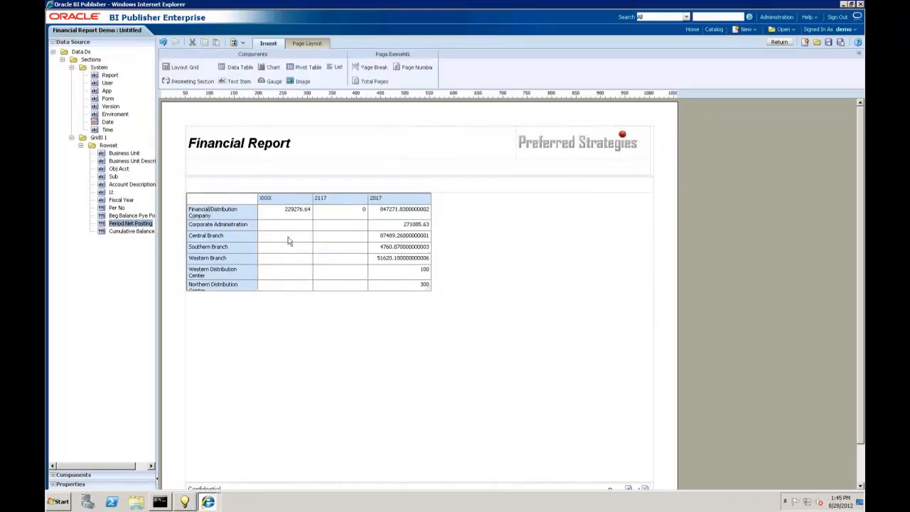
pyautogui.click(284, 209)
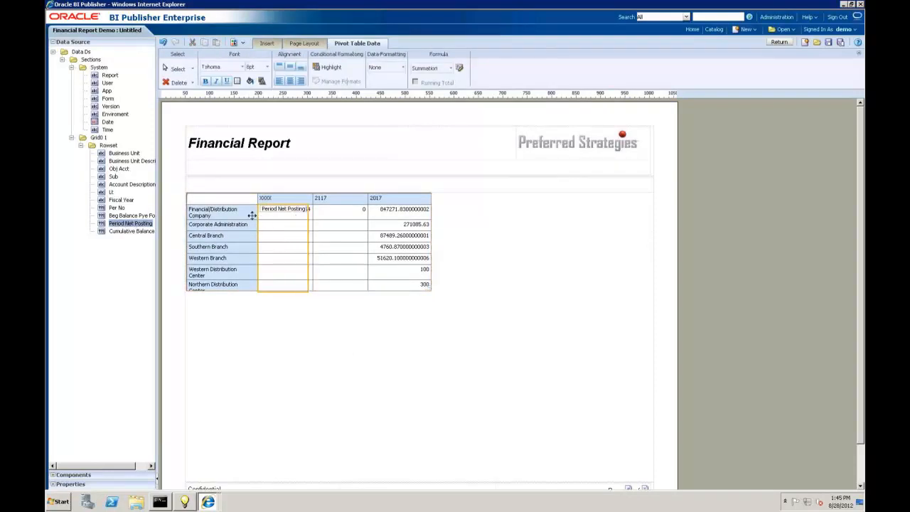
pyautogui.moveTo(290, 244)
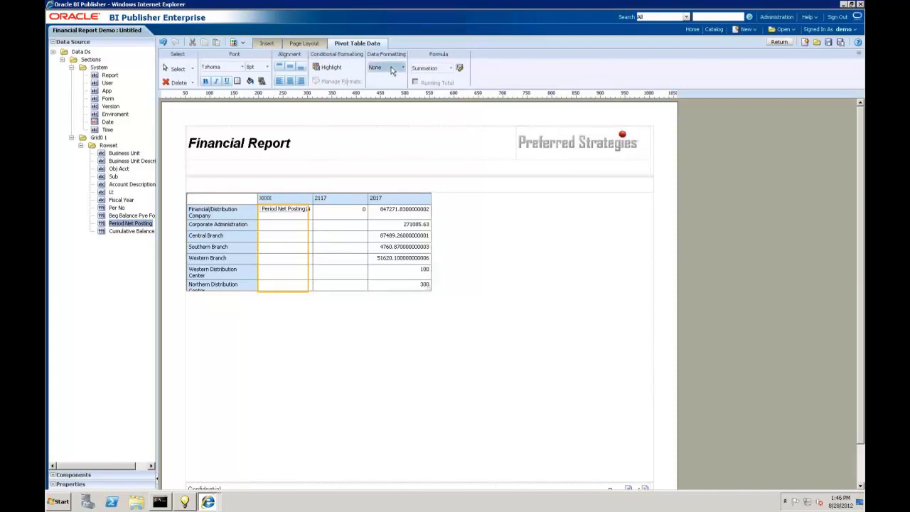
# Format the posting values with thousands separators and no decimal places
pyautogui.click(403, 68)
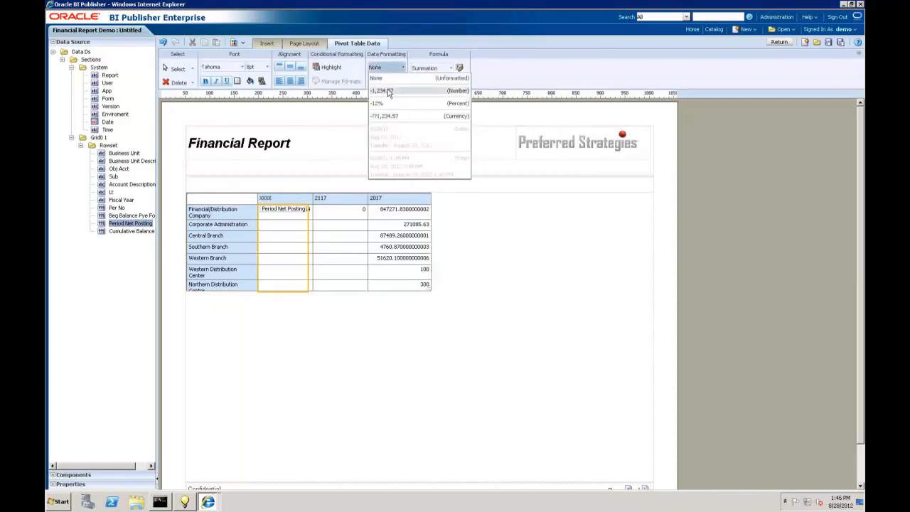
pyautogui.click(381, 91)
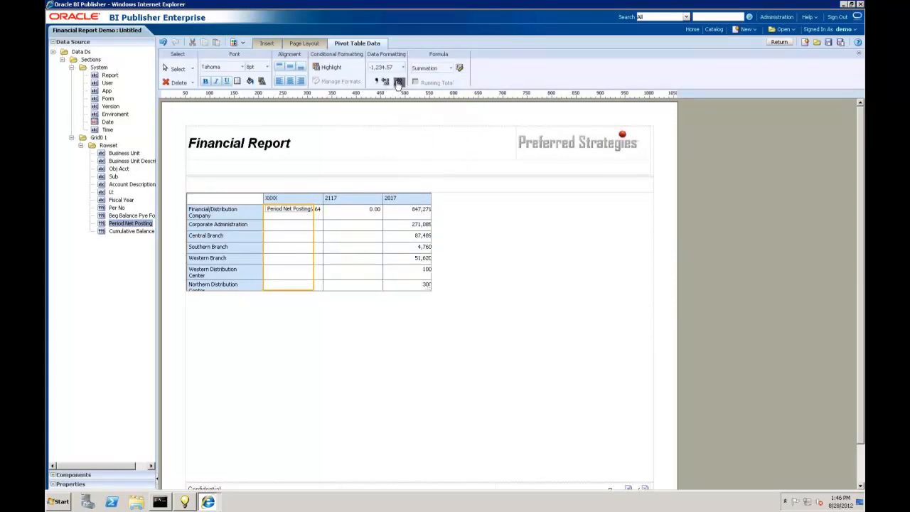
pyautogui.click(398, 80)
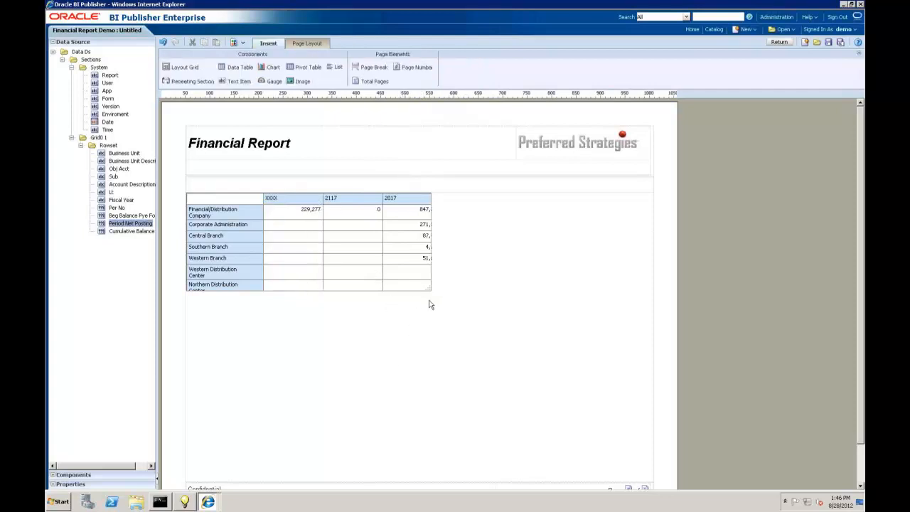
pyautogui.click(306, 249)
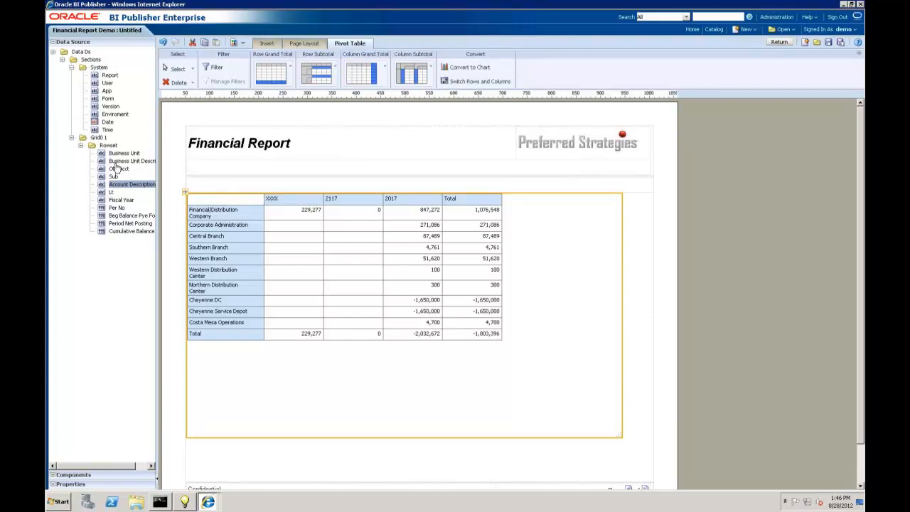
pyautogui.moveTo(336, 227)
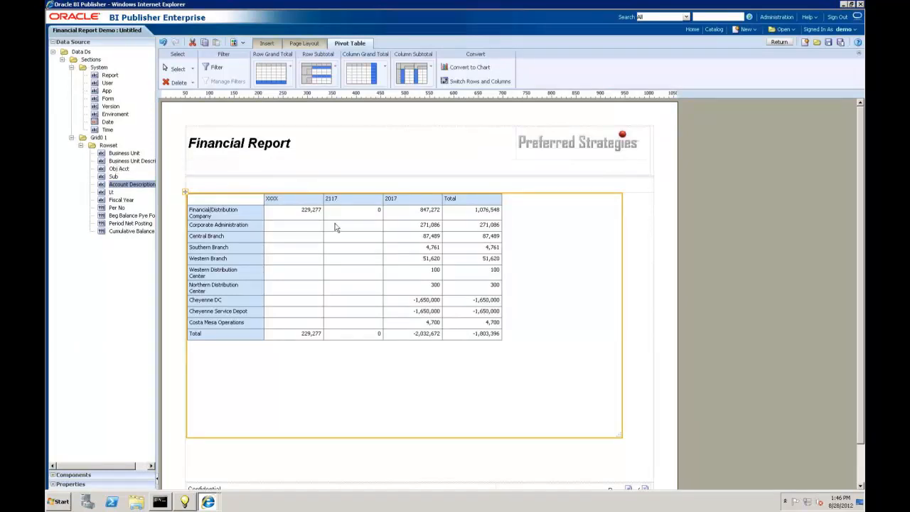
pyautogui.moveTo(297, 225)
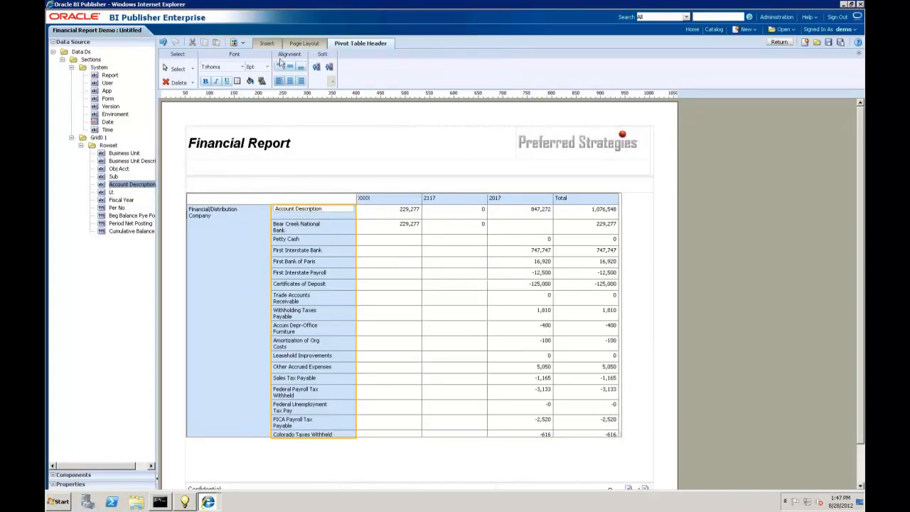
pyautogui.moveTo(363, 81)
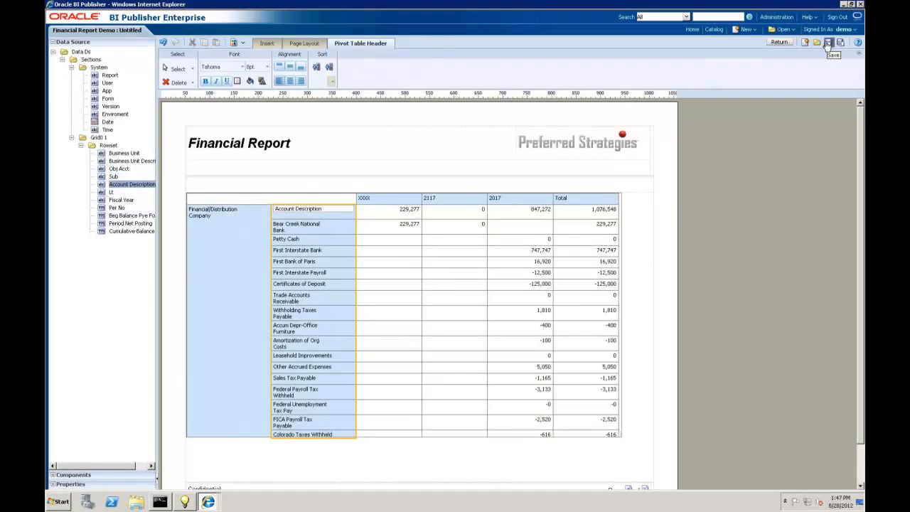
# Save the layout under the name 'Financial Report 01'
pyautogui.click(828, 42)
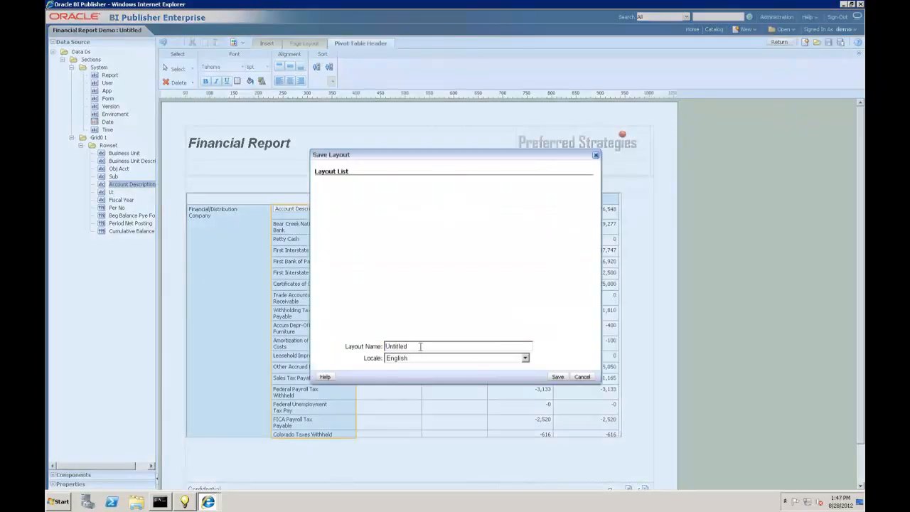
pyautogui.write('Financial Report 01')
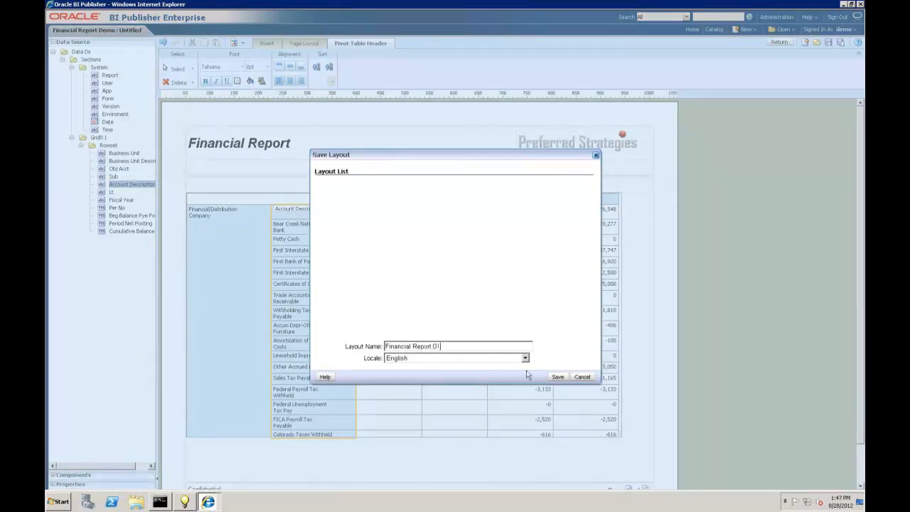
pyautogui.click(557, 377)
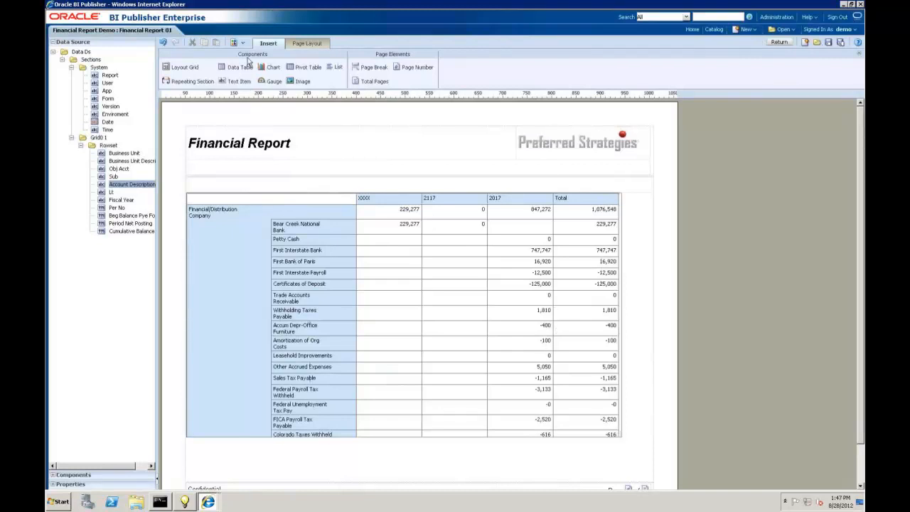
# Preview the layout as an Interactive report, then return to the layouts page
pyautogui.click(239, 43)
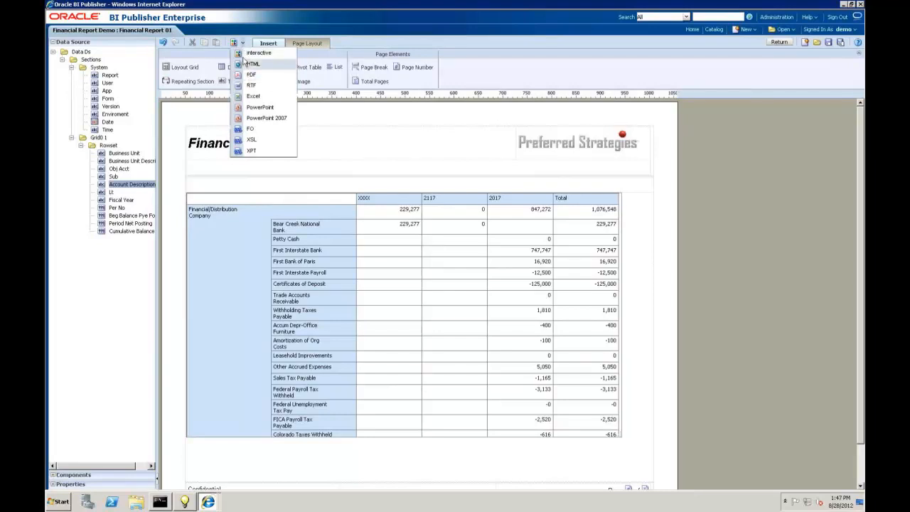
pyautogui.click(259, 52)
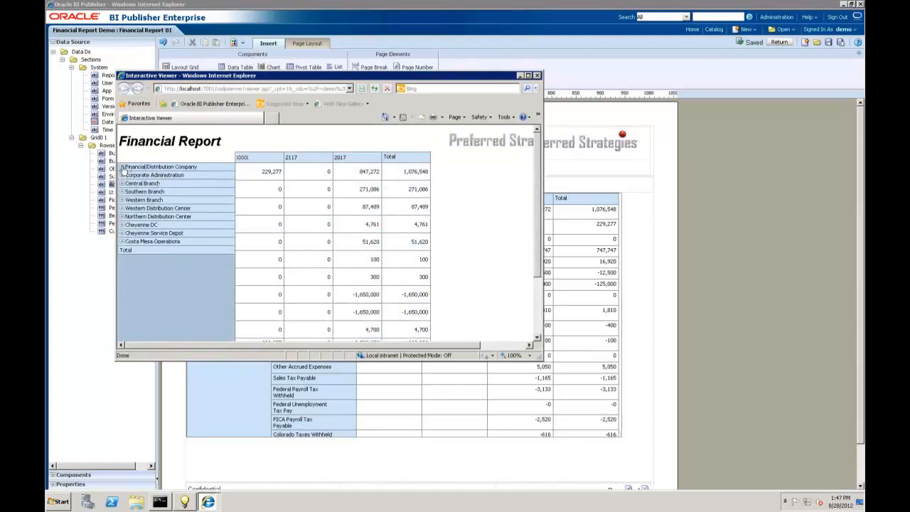
pyautogui.click(123, 167)
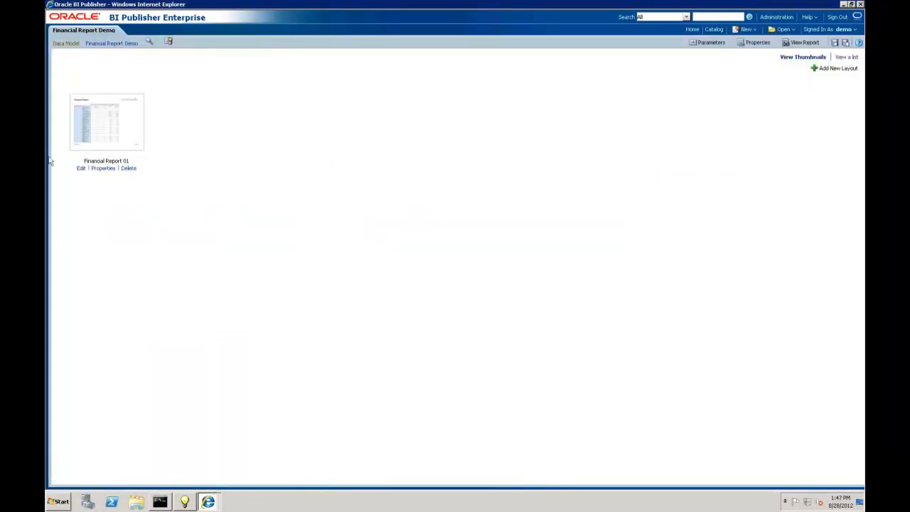
pyautogui.moveTo(169, 63)
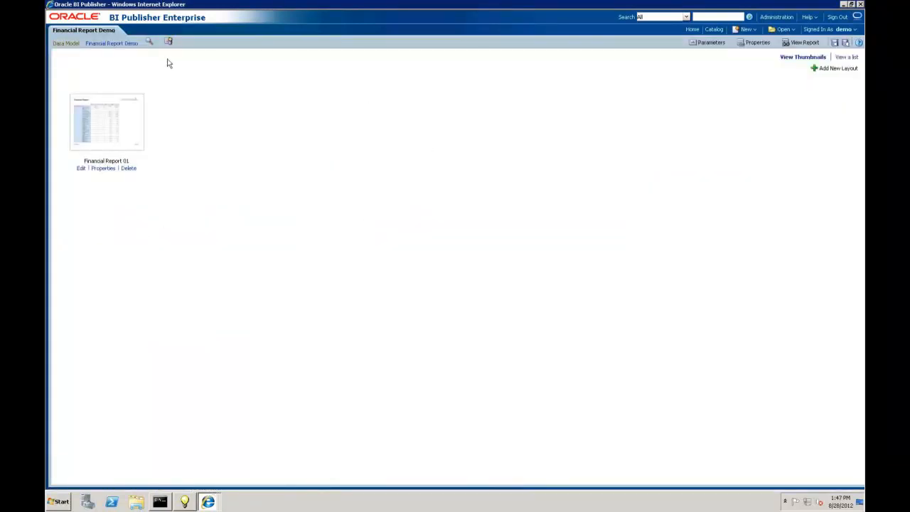
pyautogui.moveTo(160, 29)
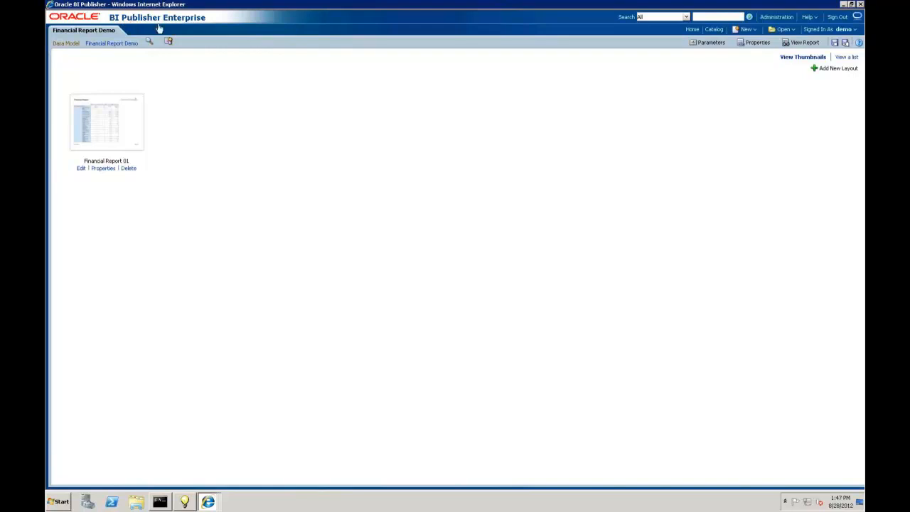
pyautogui.moveTo(595, 108)
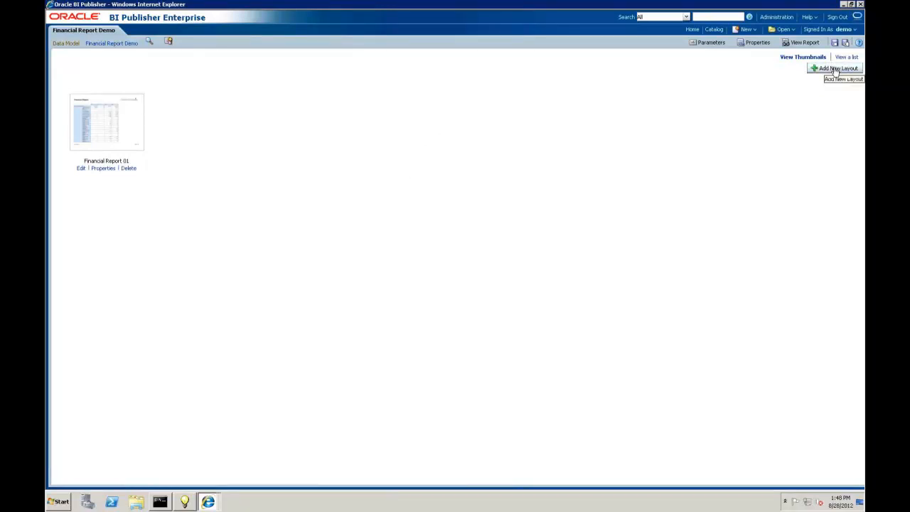
# View the layouts as a list, pick a new default format for Financial Report 01 and save
pyautogui.click(846, 57)
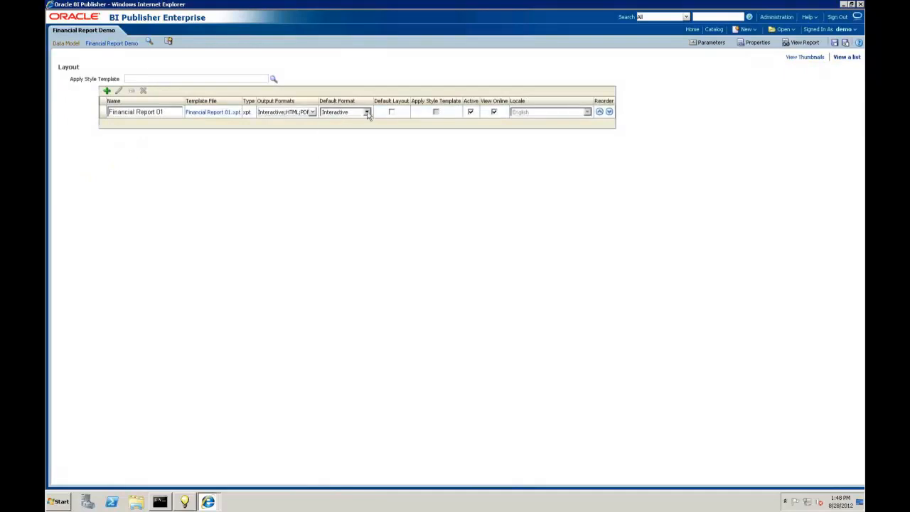
pyautogui.click(367, 112)
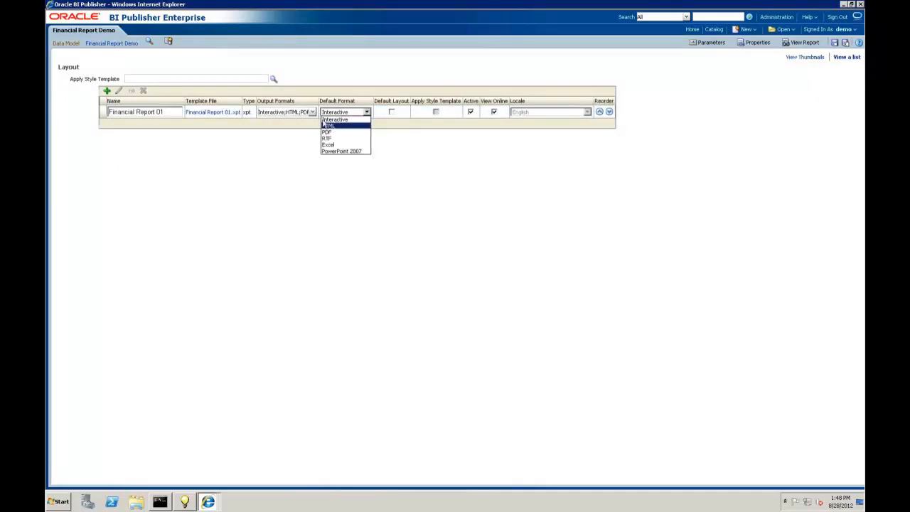
pyautogui.click(329, 125)
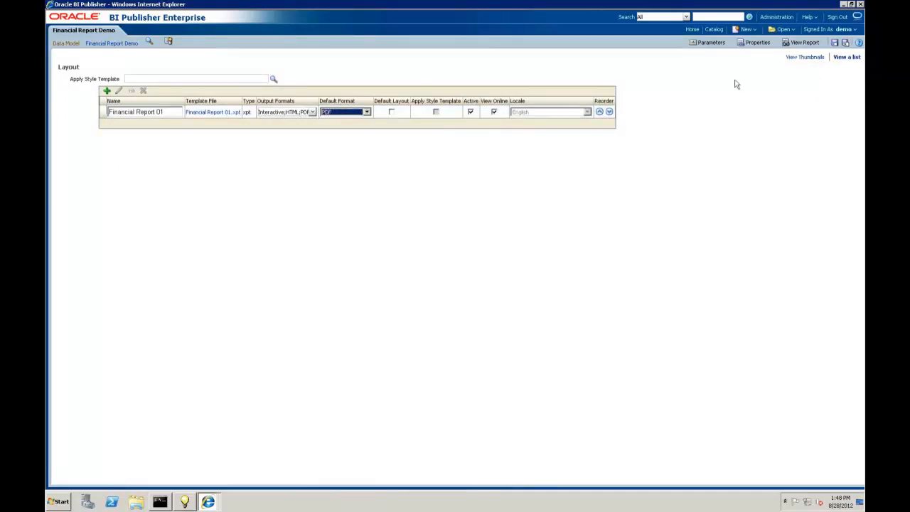
pyautogui.click(344, 111)
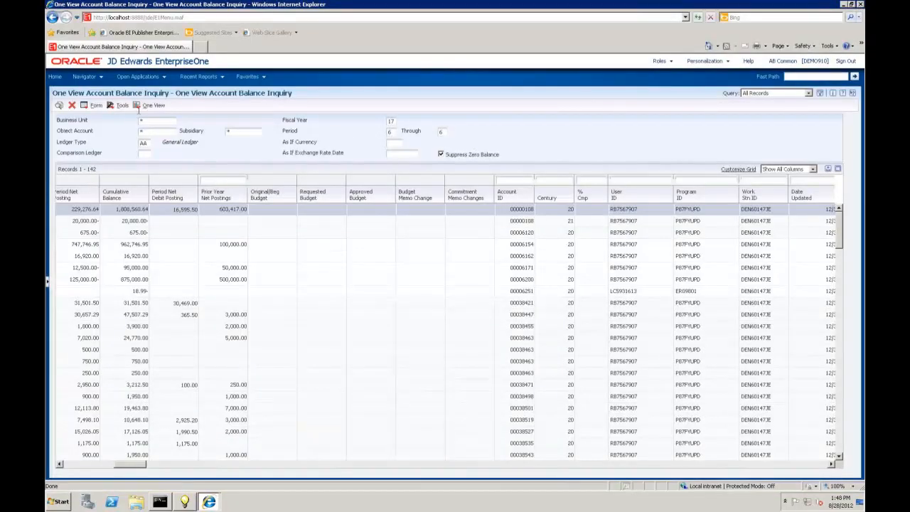
# Bring up the My Reports list of One View reports, including Financial Report Demo
pyautogui.click(154, 105)
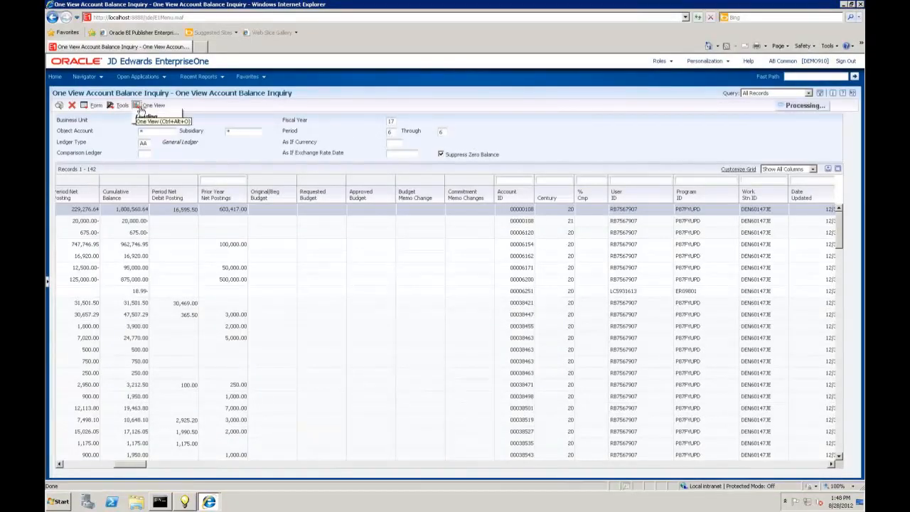
pyautogui.click(153, 105)
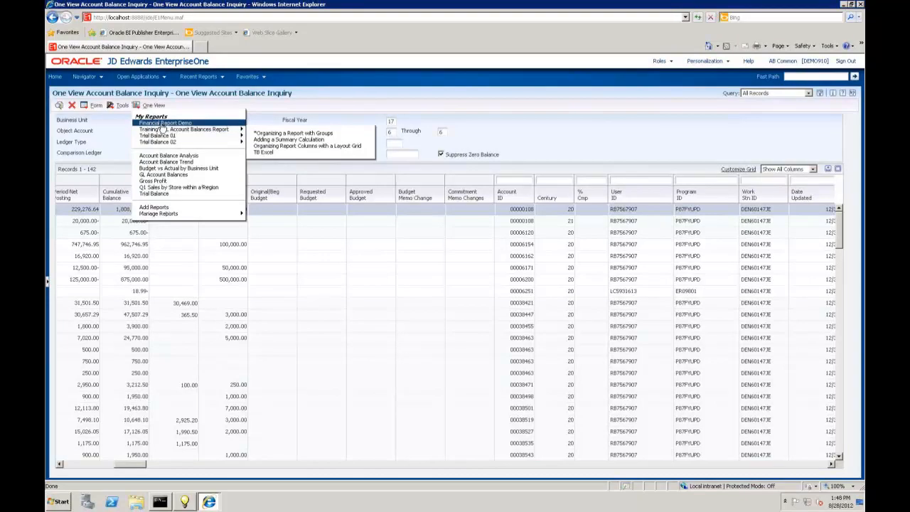
pyautogui.moveTo(160, 129)
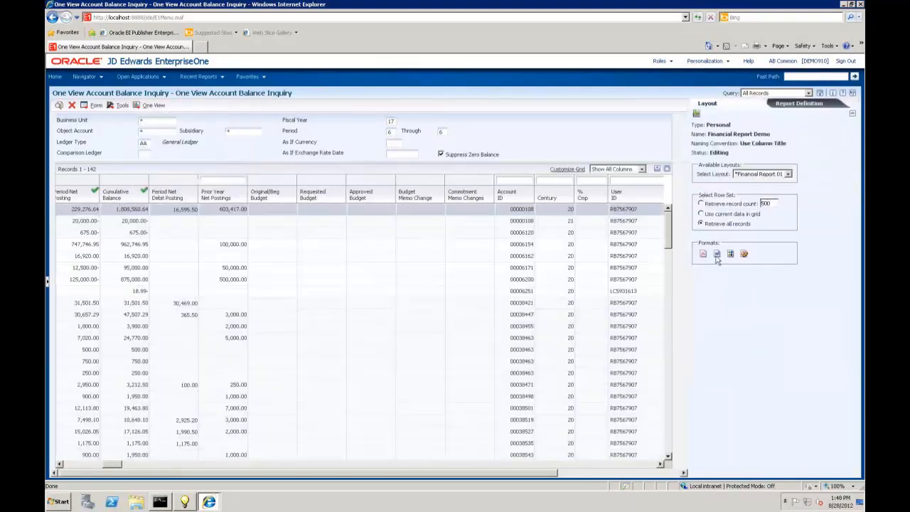
pyautogui.moveTo(717, 253)
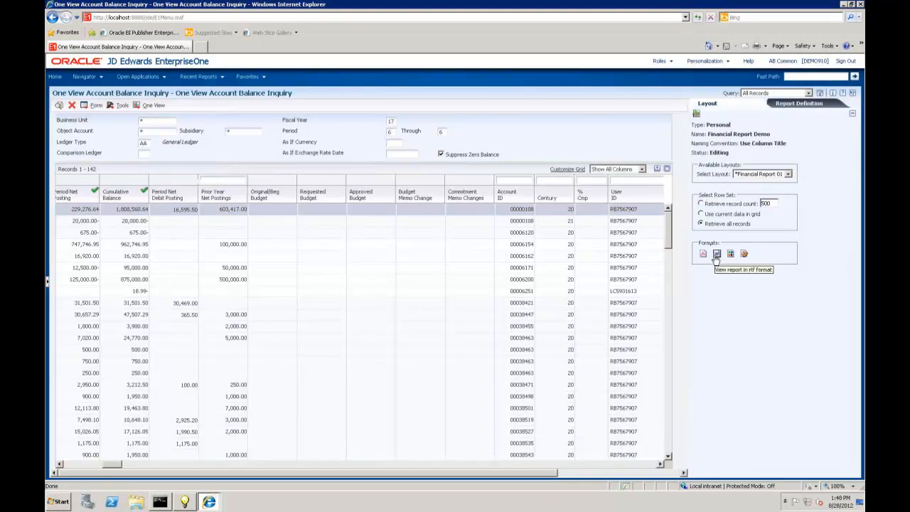
pyautogui.moveTo(715, 115)
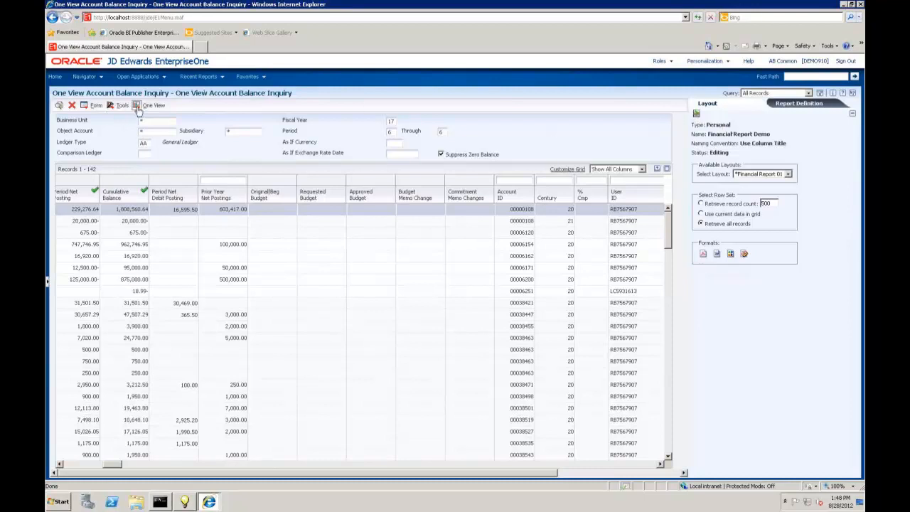
pyautogui.moveTo(137, 106)
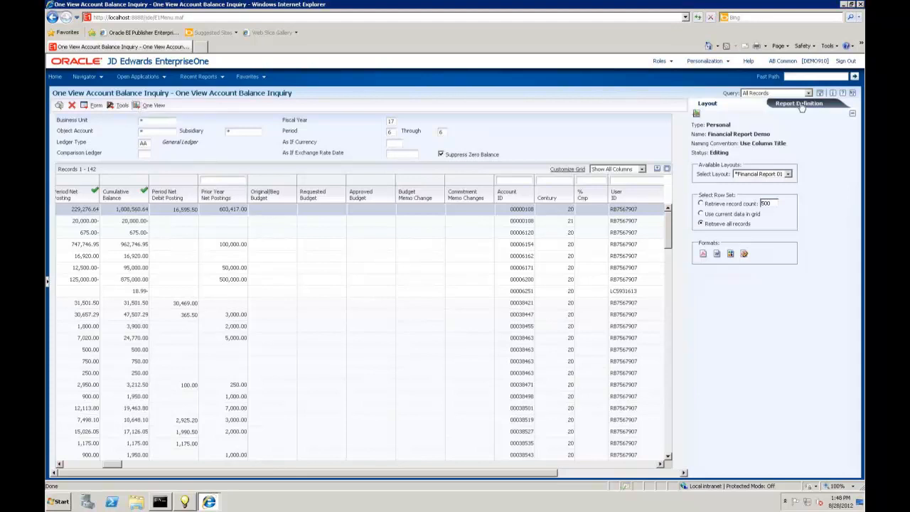
# Show the Financial Report Demo report definition with its selected columns from Business Unit onward
pyautogui.click(799, 103)
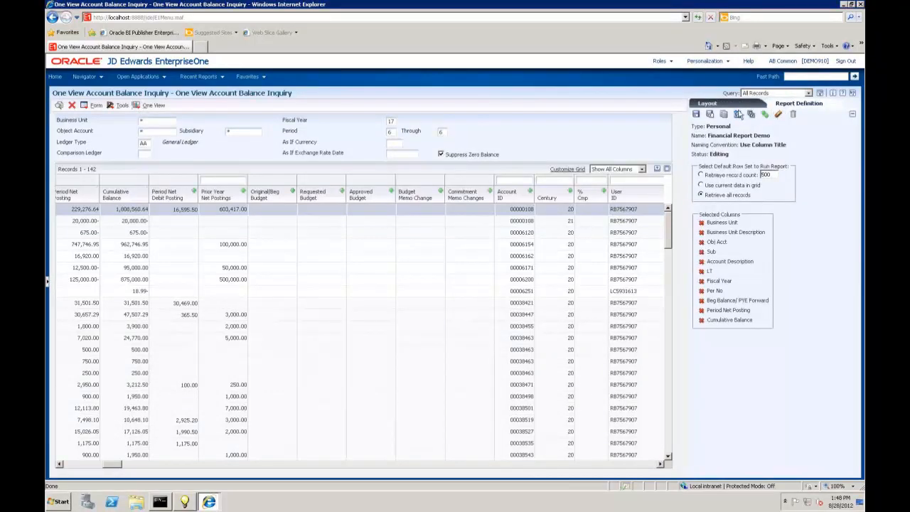
pyautogui.moveTo(740, 114)
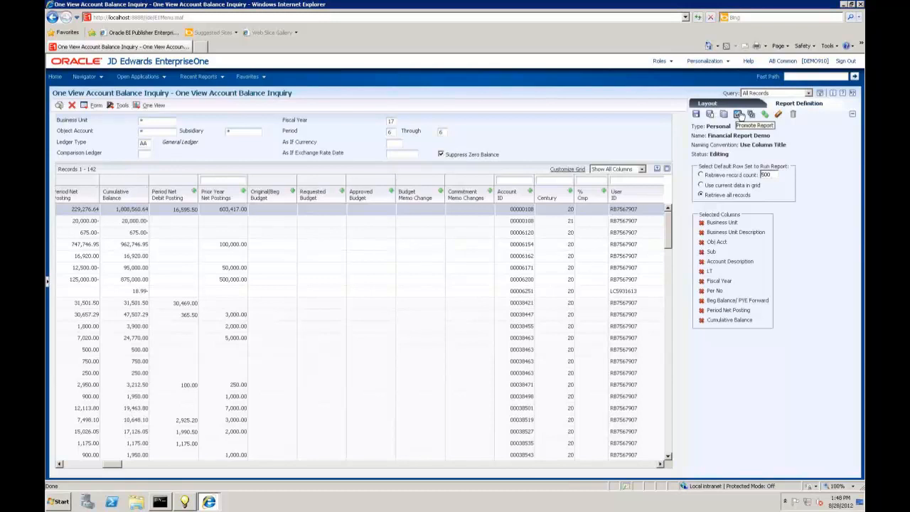
pyautogui.moveTo(751, 114)
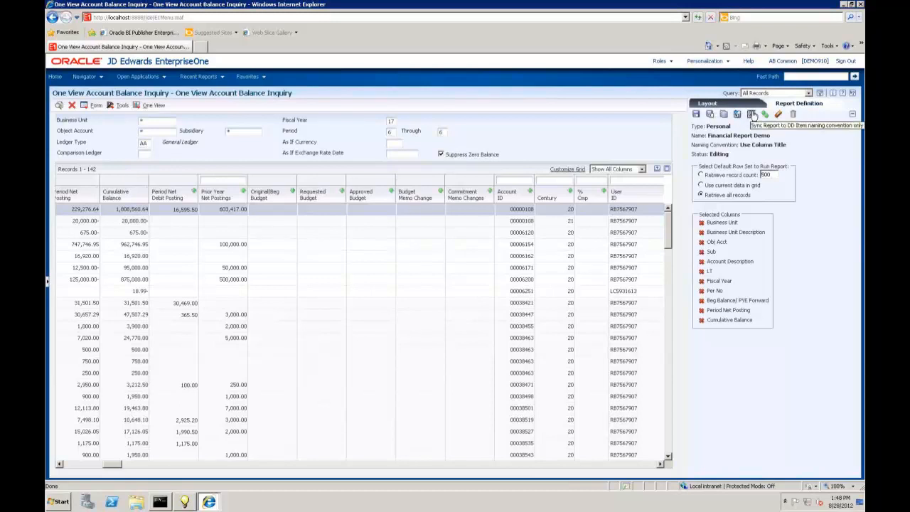
pyautogui.moveTo(615, 106)
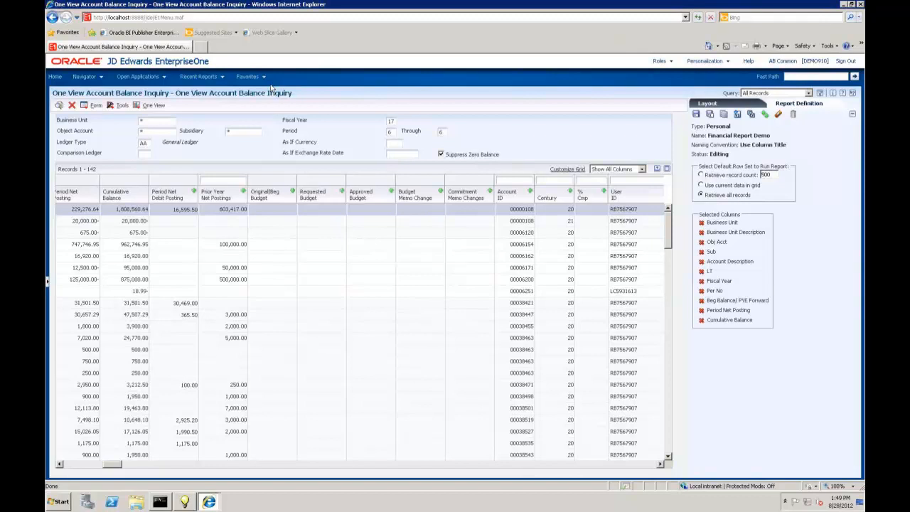
pyautogui.moveTo(336, 22)
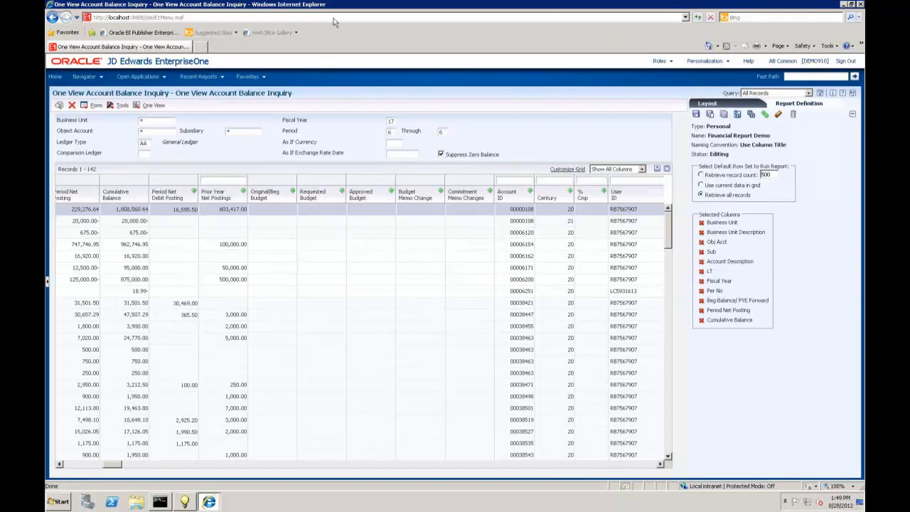
pyautogui.moveTo(461, 10)
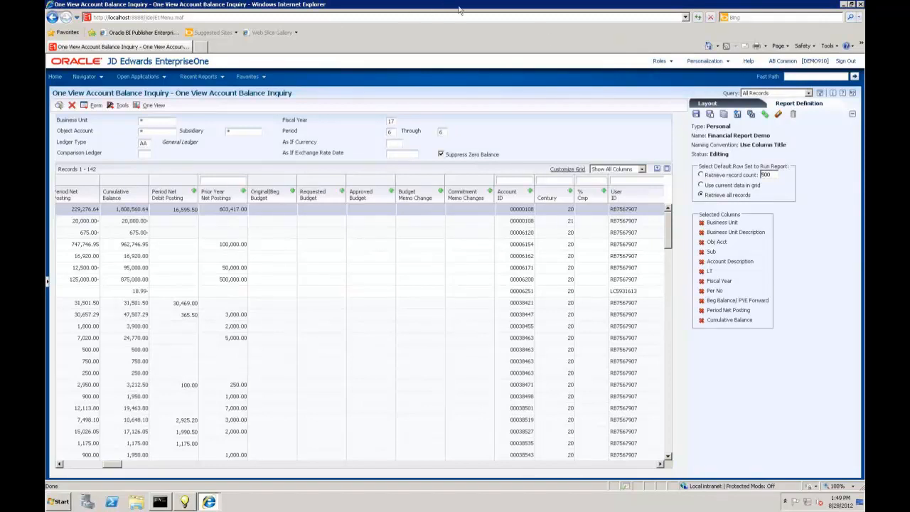